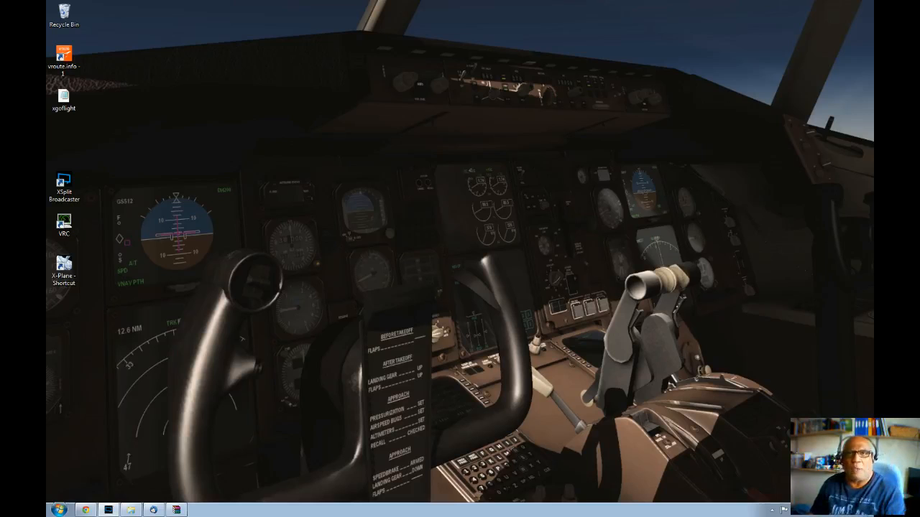
{"action": "mouse_move", "coordinate": [227, 224]}
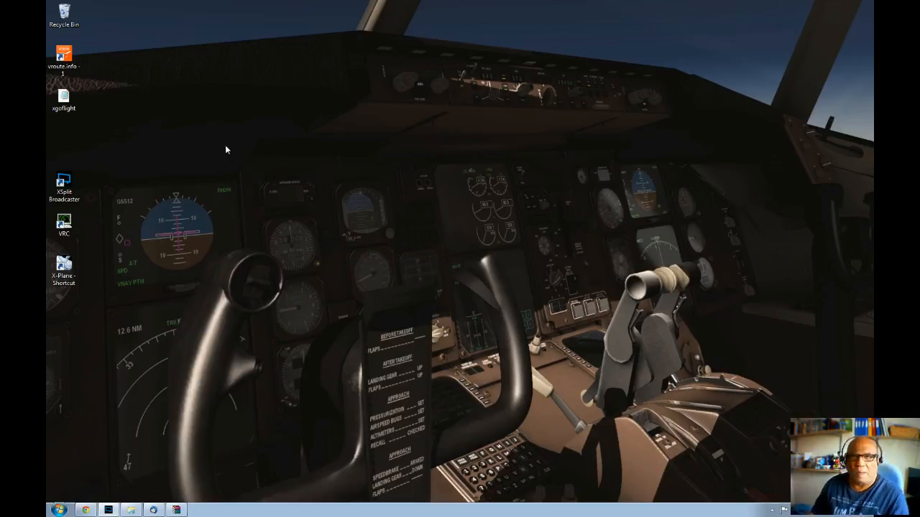
{"action": "mouse_move", "coordinate": [223, 135]}
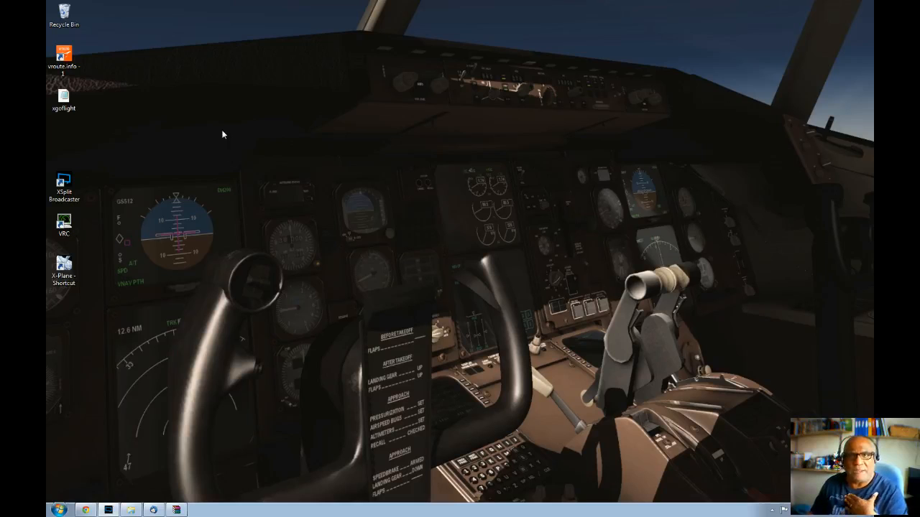
{"action": "mouse_move", "coordinate": [371, 198]}
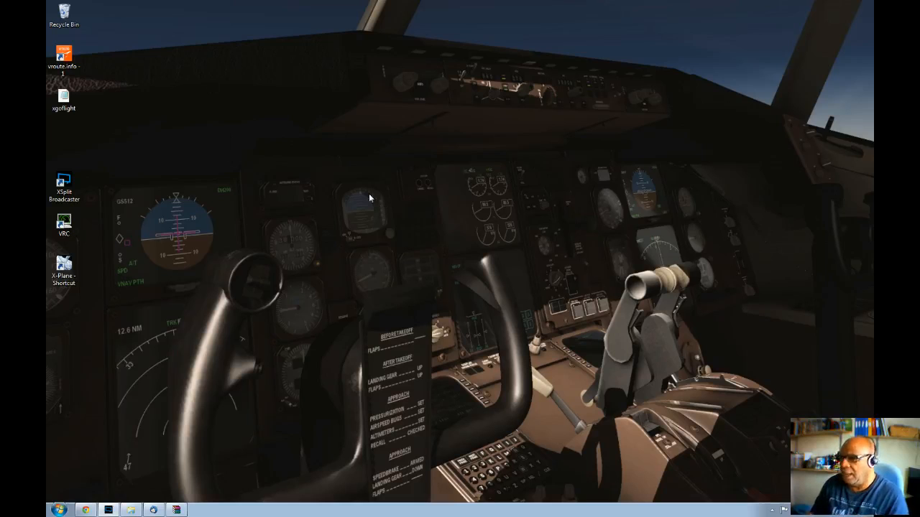
{"action": "mouse_move", "coordinate": [356, 190]}
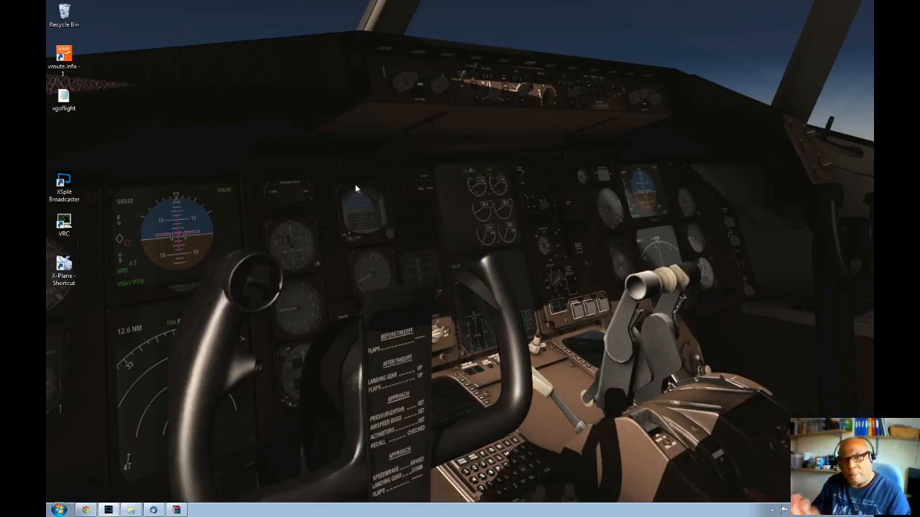
{"action": "mouse_move", "coordinate": [326, 217]}
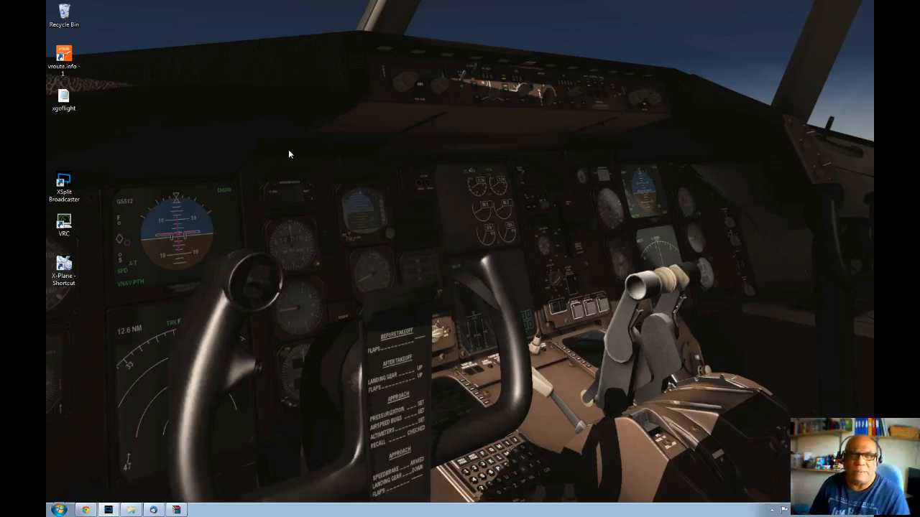
{"action": "mouse_move", "coordinate": [219, 171]}
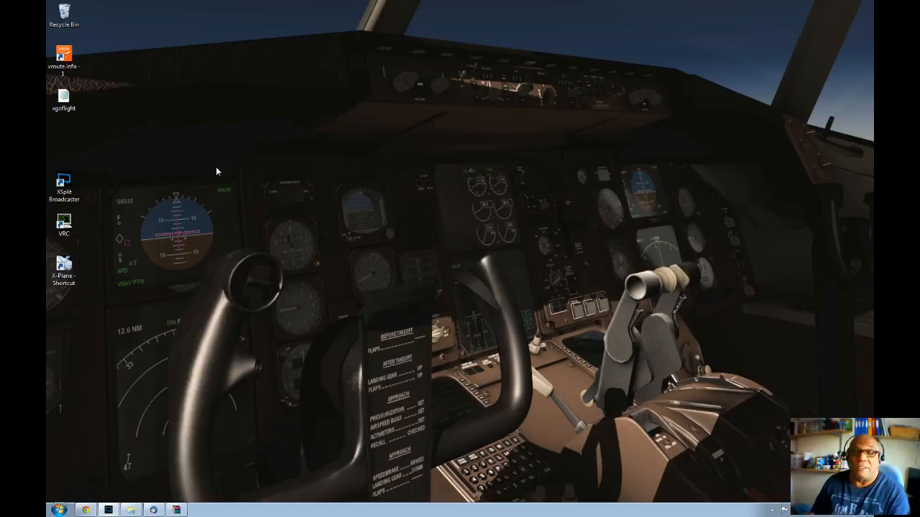
{"action": "mouse_move", "coordinate": [429, 359]}
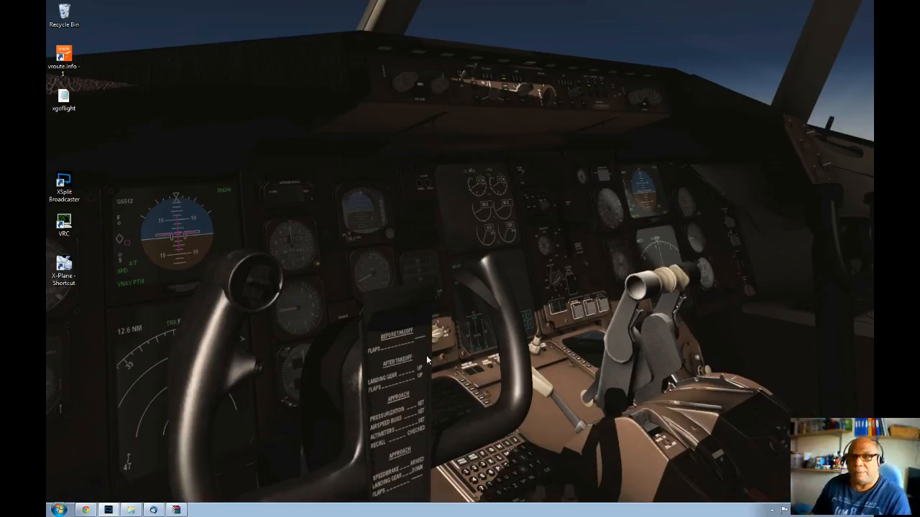
{"action": "mouse_move", "coordinate": [545, 129]}
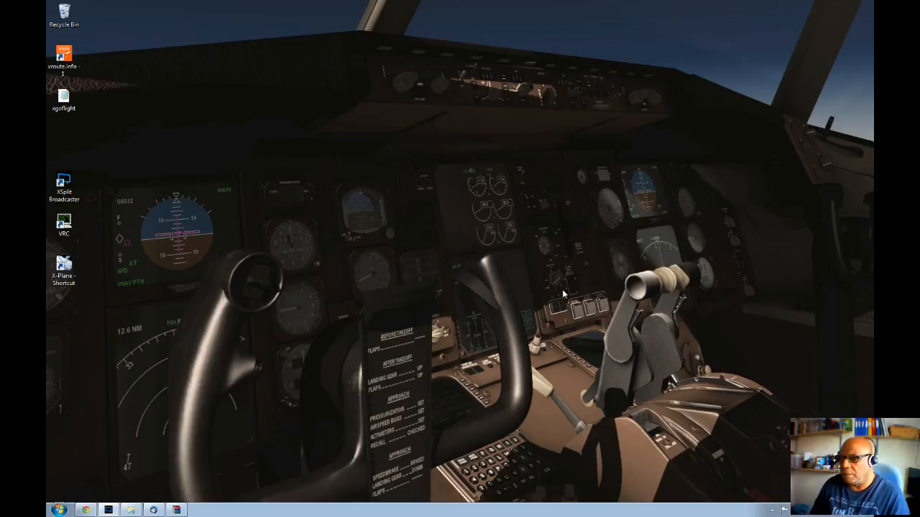
{"action": "mouse_move", "coordinate": [552, 231]}
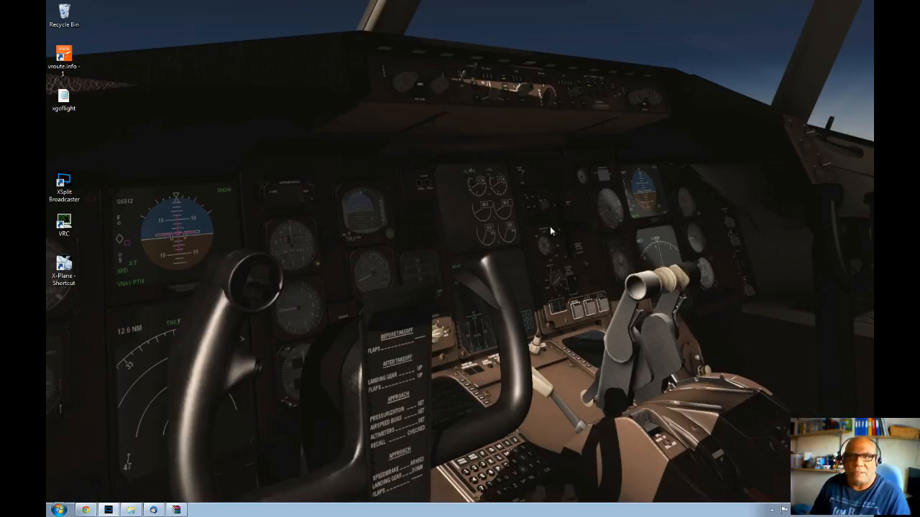
{"action": "mouse_move", "coordinate": [554, 177]}
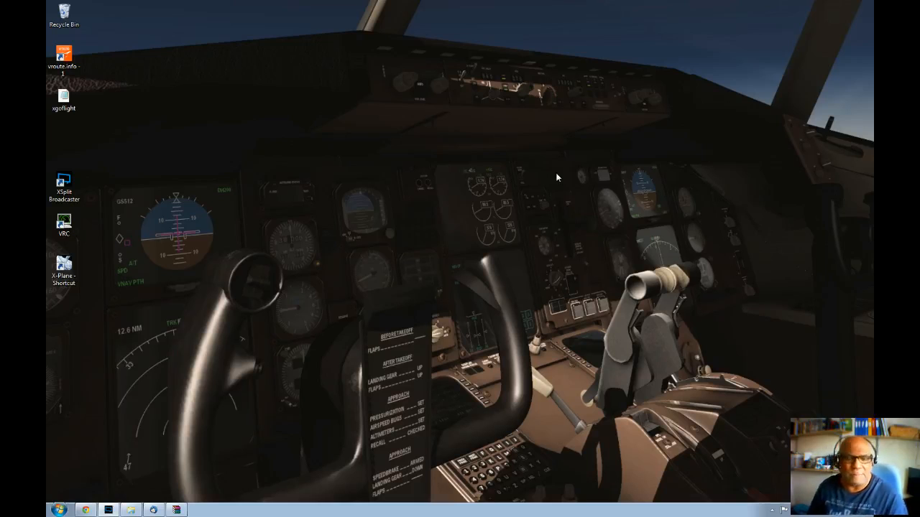
{"action": "mouse_move", "coordinate": [526, 232]}
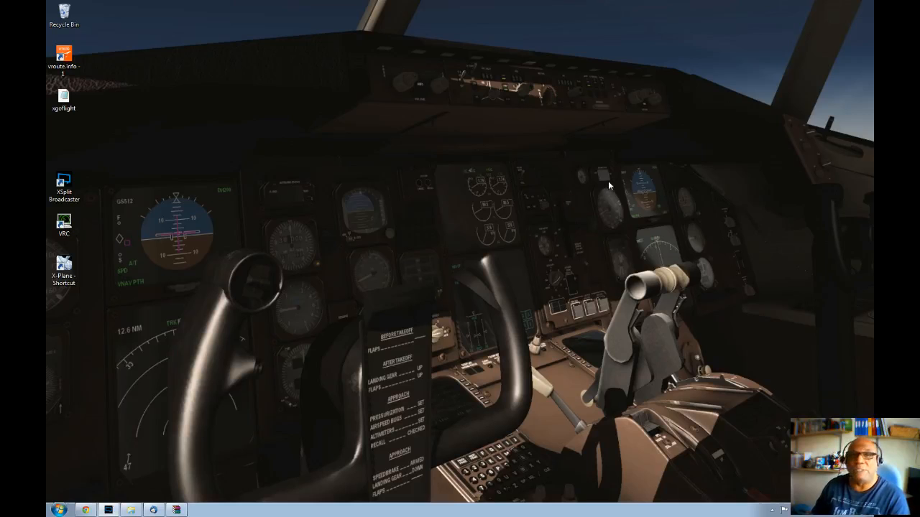
{"action": "mouse_move", "coordinate": [609, 206]}
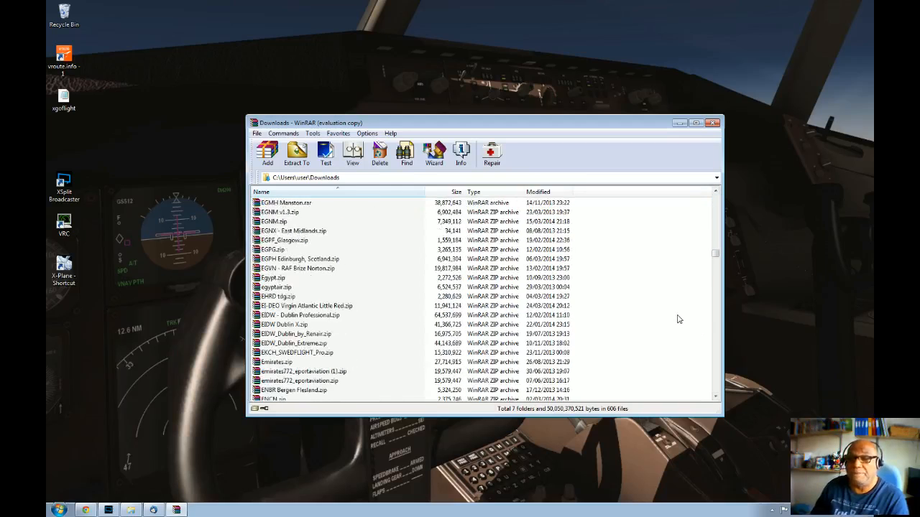
Step: Scroll through the Downloads archive list past the top folders and the archives beginning with A
{"action": "scroll", "scroll_direction": "down", "scroll_amount": 3}
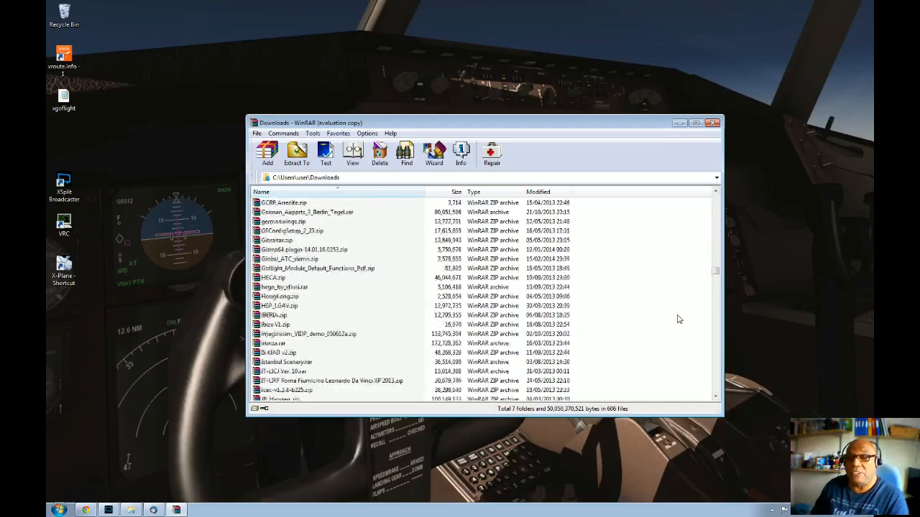
{"action": "scroll", "scroll_direction": "down", "scroll_amount": 3}
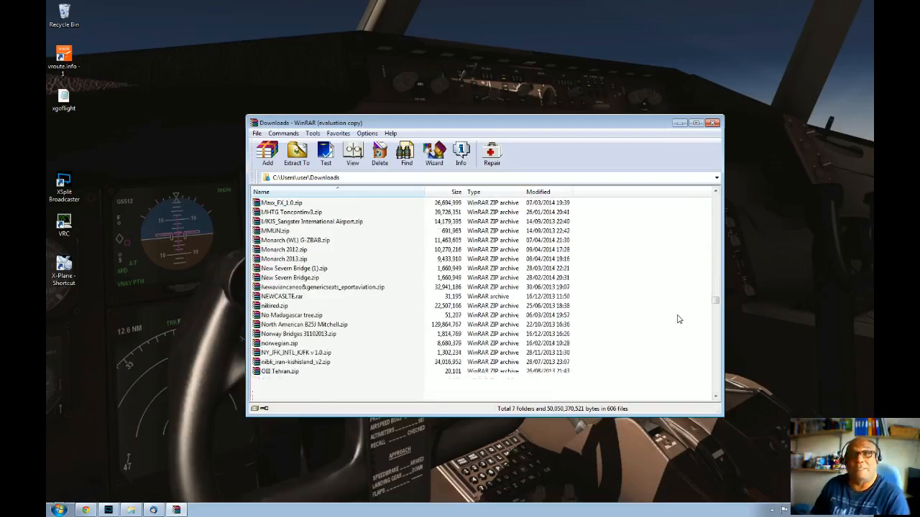
{"action": "scroll", "scroll_direction": "down", "scroll_amount": 3}
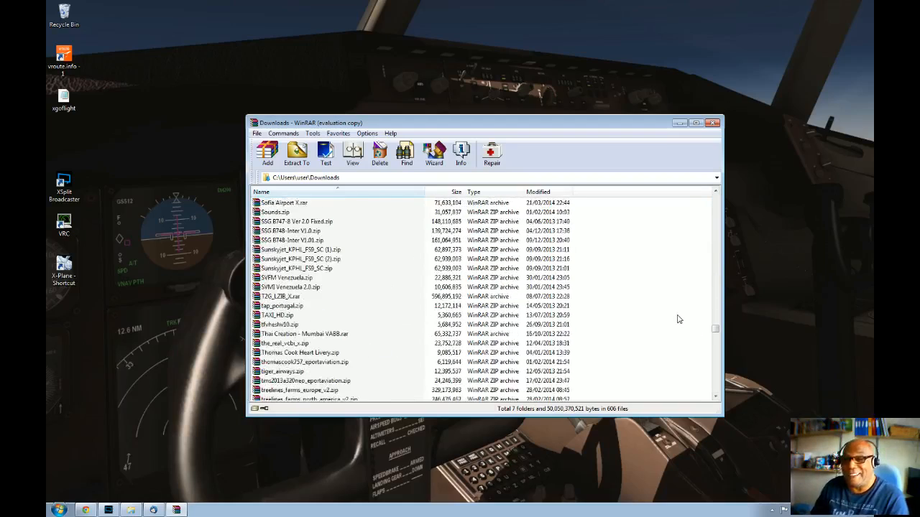
{"action": "scroll", "scroll_direction": "down", "scroll_amount": 3}
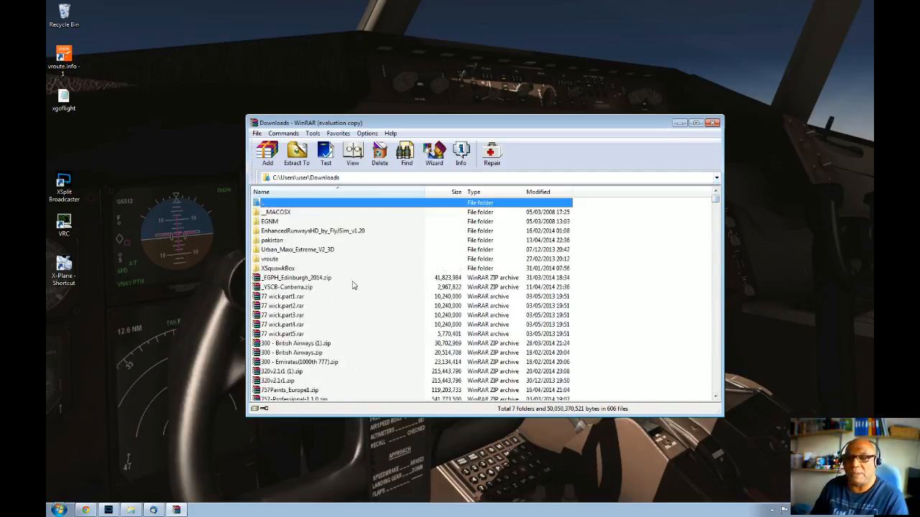
{"action": "scroll", "scroll_direction": "down", "scroll_amount": 3}
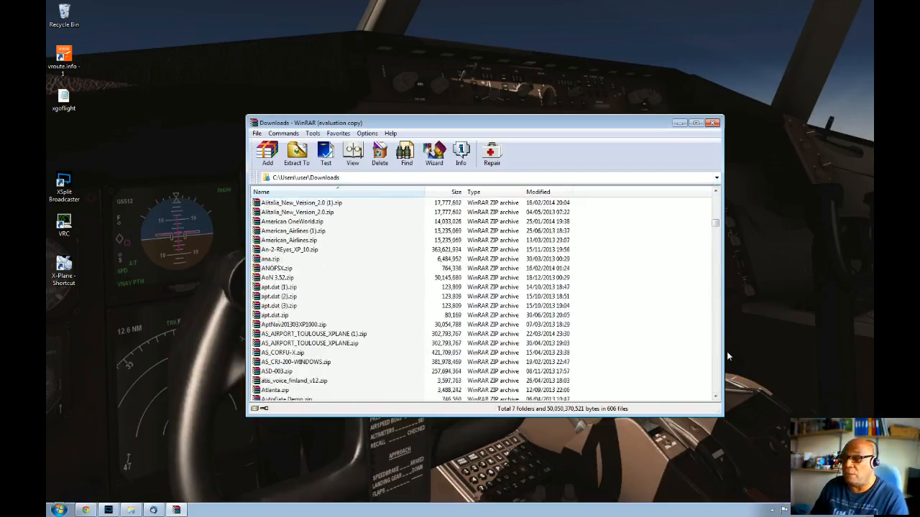
{"action": "scroll", "scroll_direction": "down", "scroll_amount": 3}
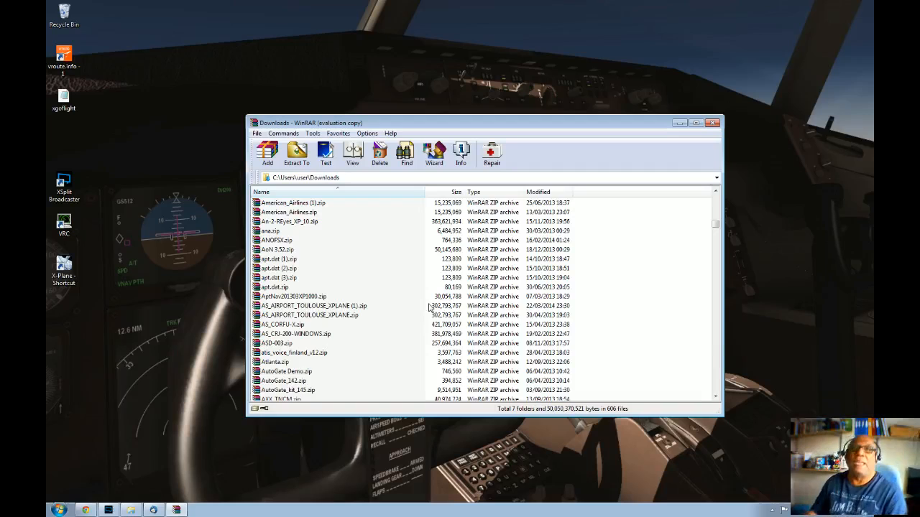
{"action": "mouse_move", "coordinate": [425, 288]}
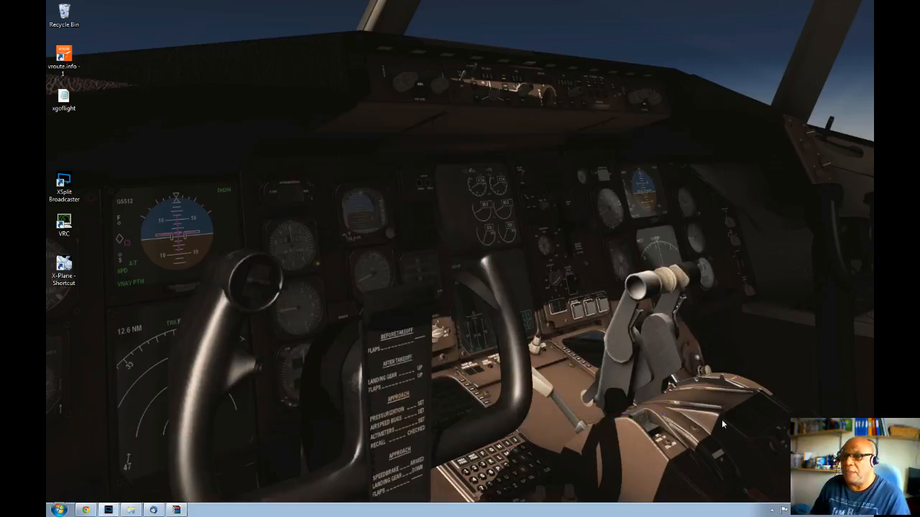
{"action": "mouse_move", "coordinate": [643, 380]}
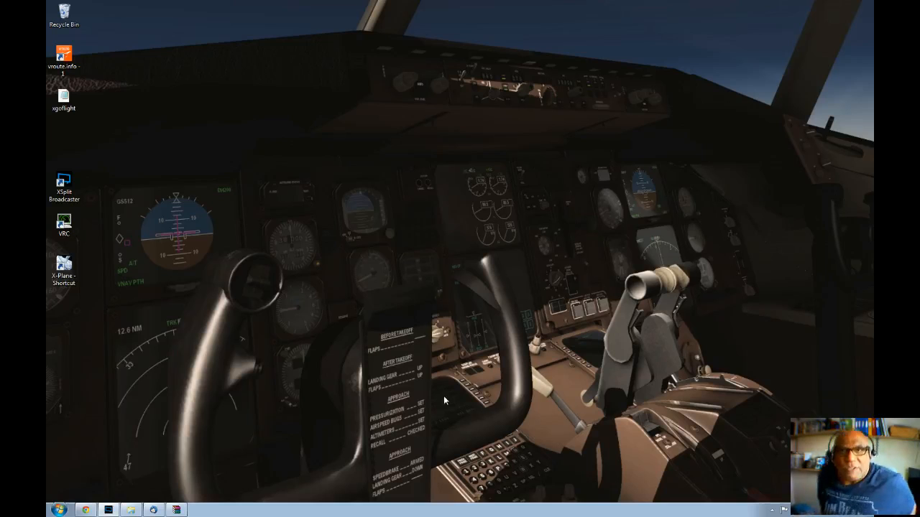
{"action": "mouse_move", "coordinate": [491, 325]}
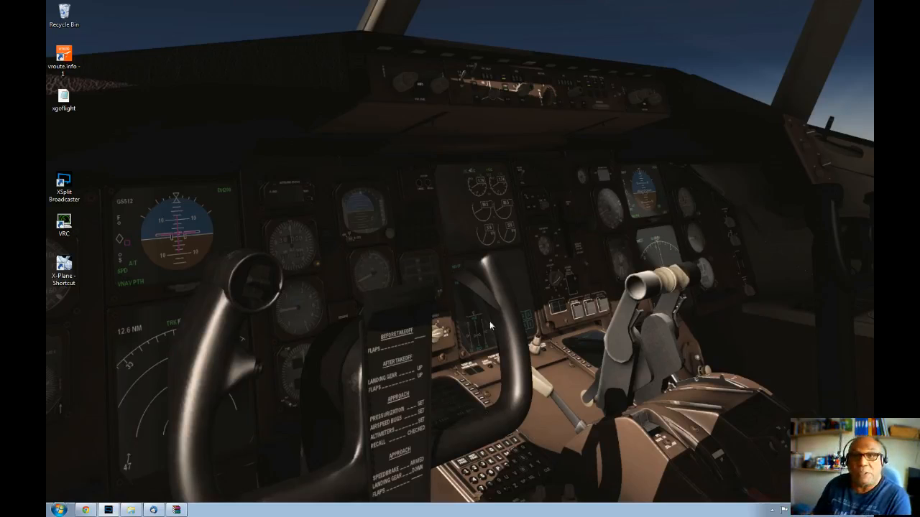
{"action": "mouse_move", "coordinate": [198, 323]}
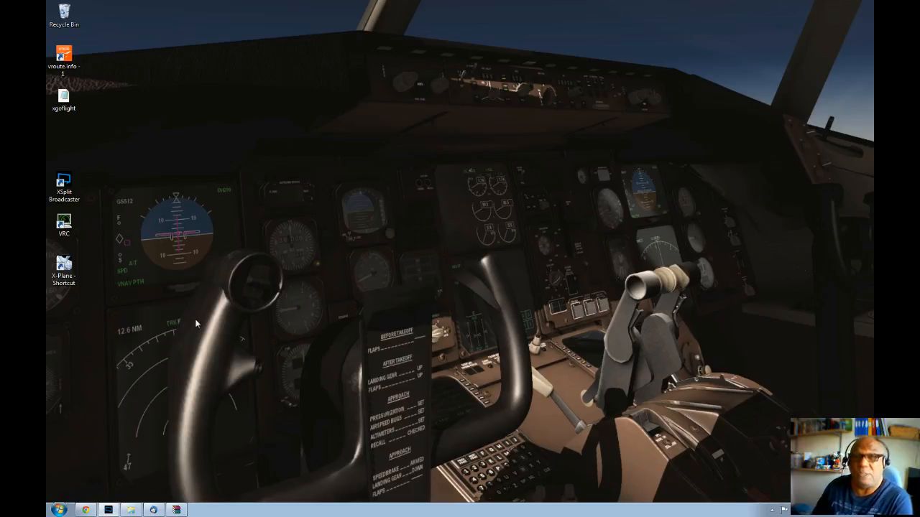
{"action": "mouse_move", "coordinate": [78, 466]}
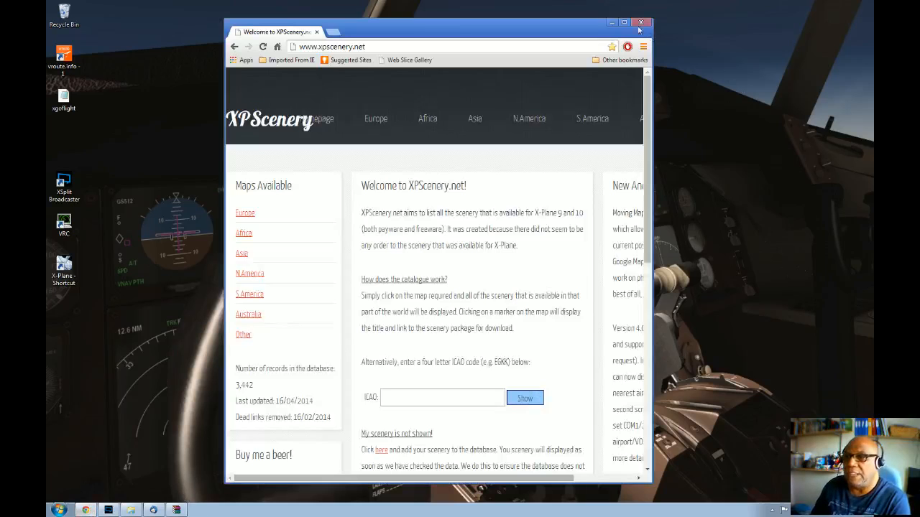
{"action": "left_click", "coordinate": [624, 23]}
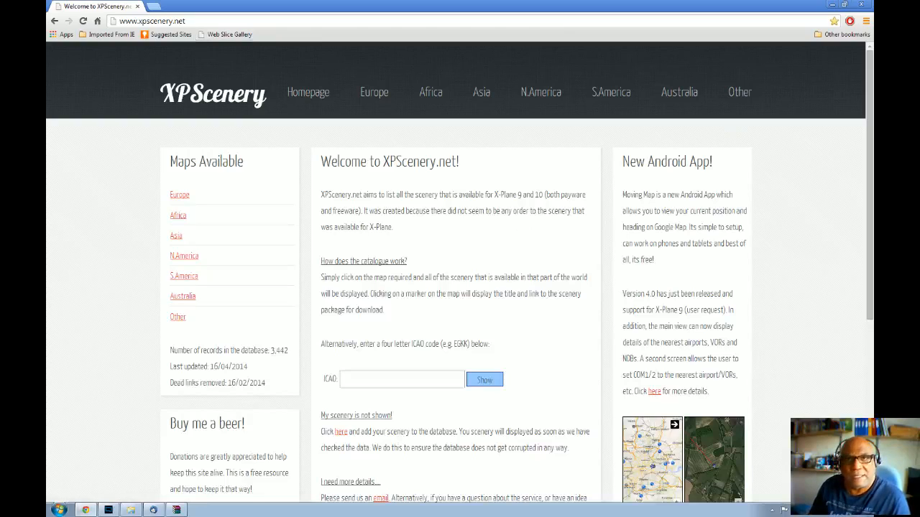
{"action": "mouse_move", "coordinate": [424, 247]}
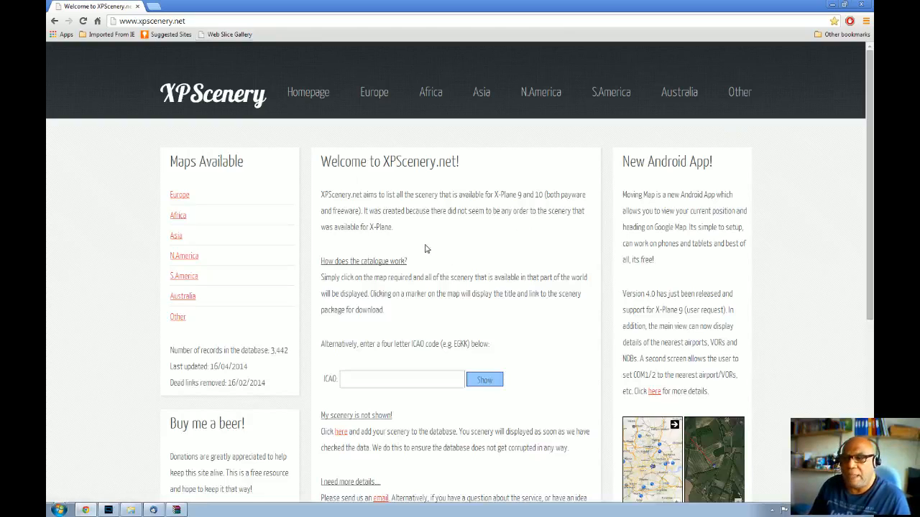
{"action": "mouse_move", "coordinate": [551, 264]}
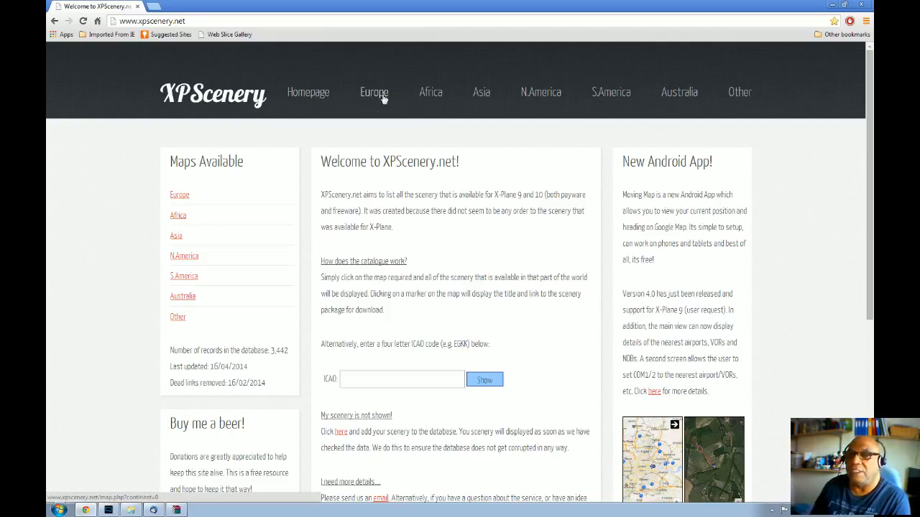
{"action": "mouse_move", "coordinate": [503, 106]}
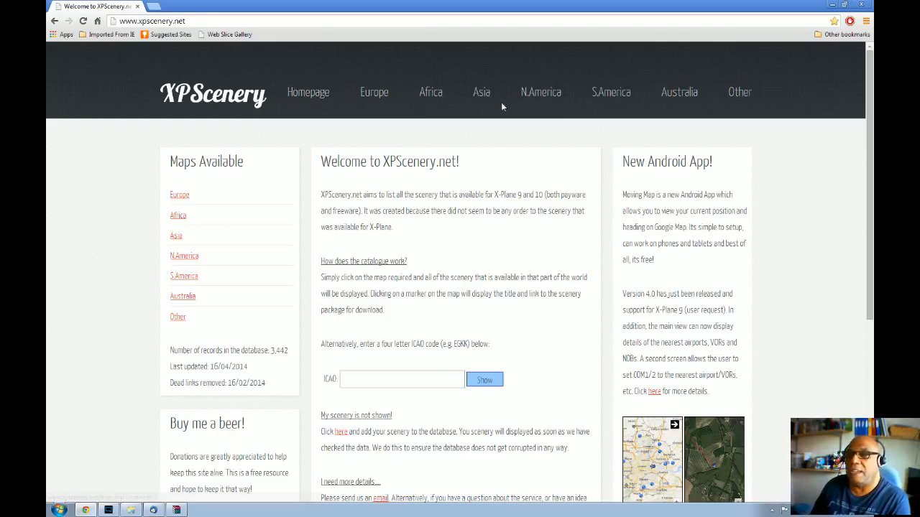
{"action": "mouse_move", "coordinate": [609, 92]}
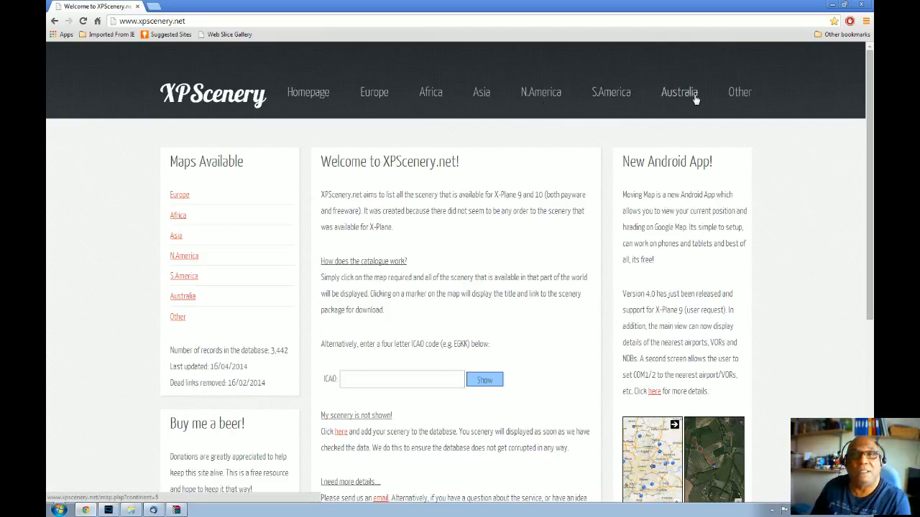
{"action": "mouse_move", "coordinate": [732, 86]}
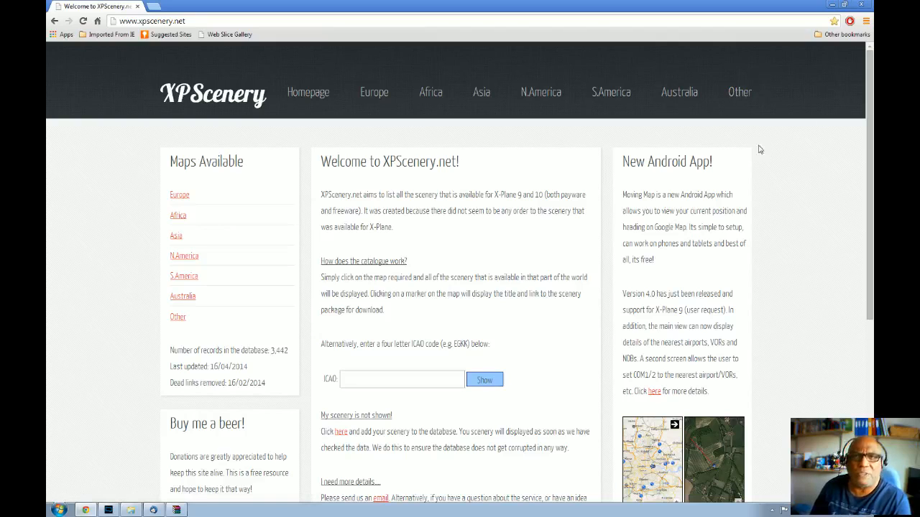
{"action": "mouse_move", "coordinate": [574, 89]}
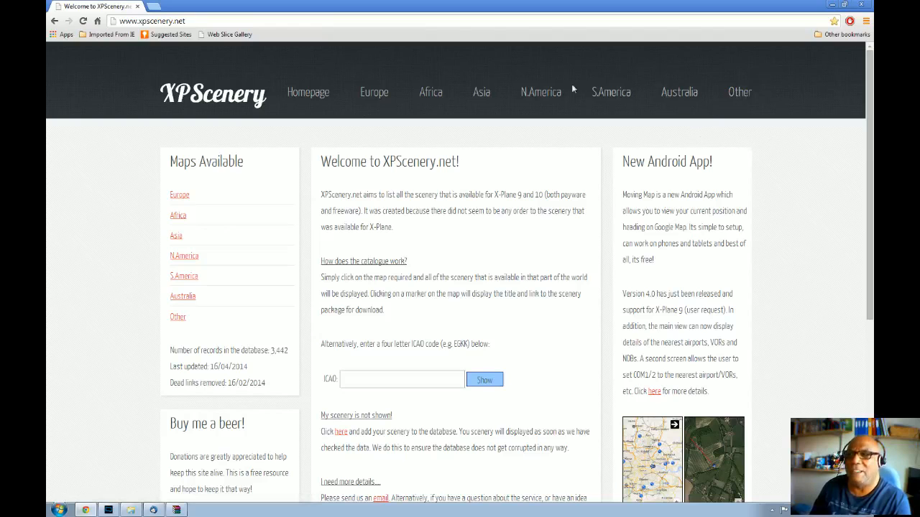
{"action": "mouse_move", "coordinate": [409, 92]}
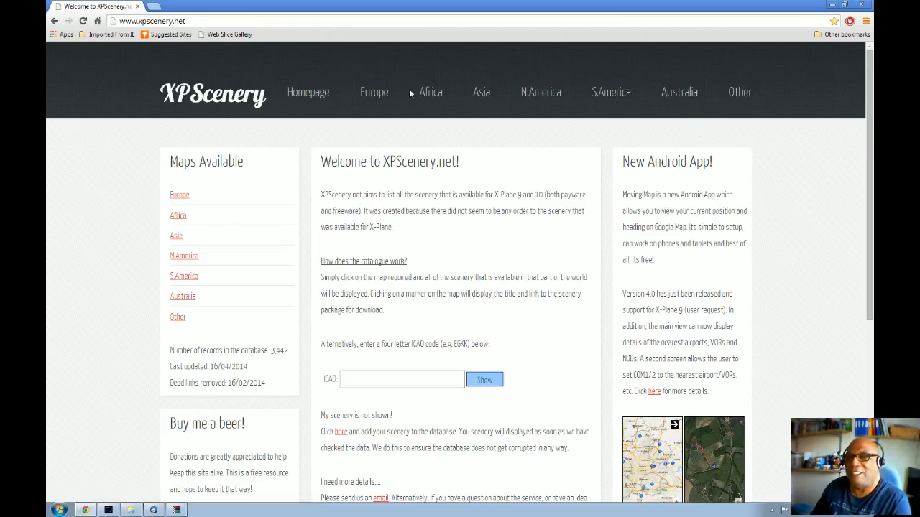
Step: Open the Europe scenery map, pan to southwest England and open the Plymouth Airport entry
{"action": "left_click", "coordinate": [373, 92]}
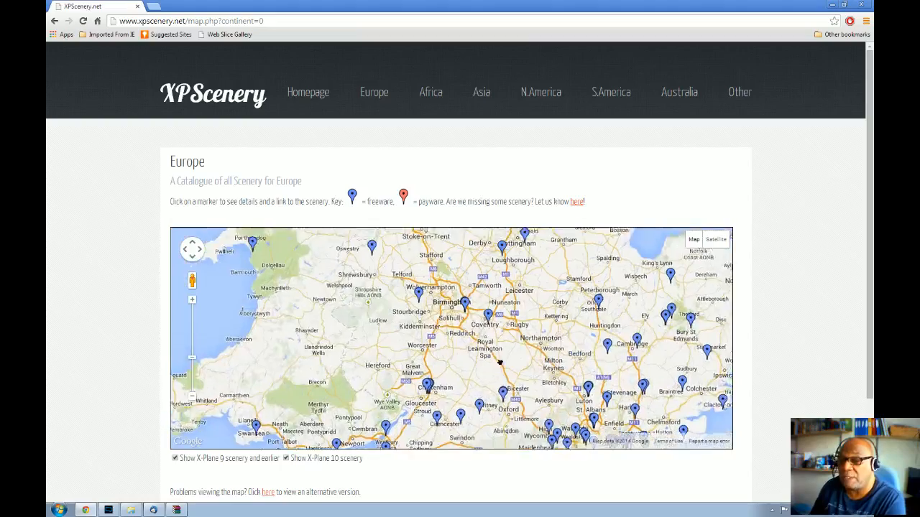
{"action": "left_click_drag", "start_coordinate": [500, 363], "coordinate": [529, 373]}
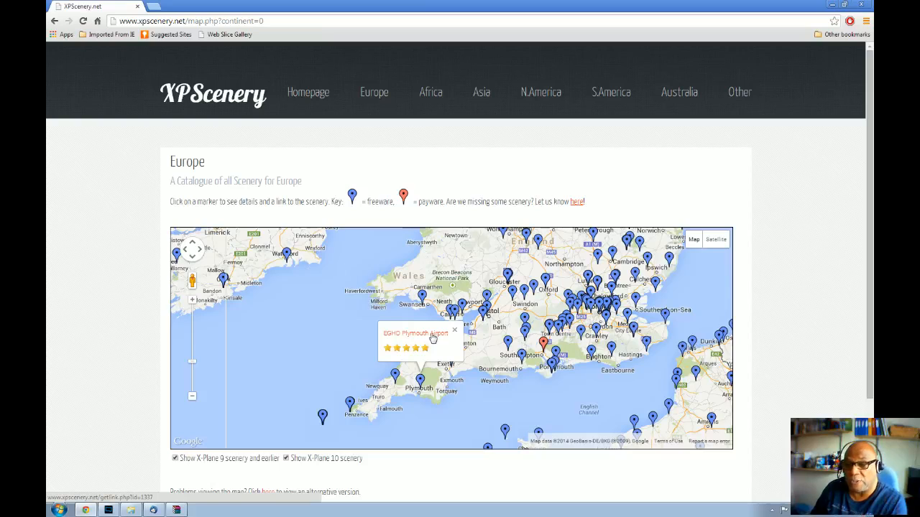
{"action": "left_click", "coordinate": [419, 333]}
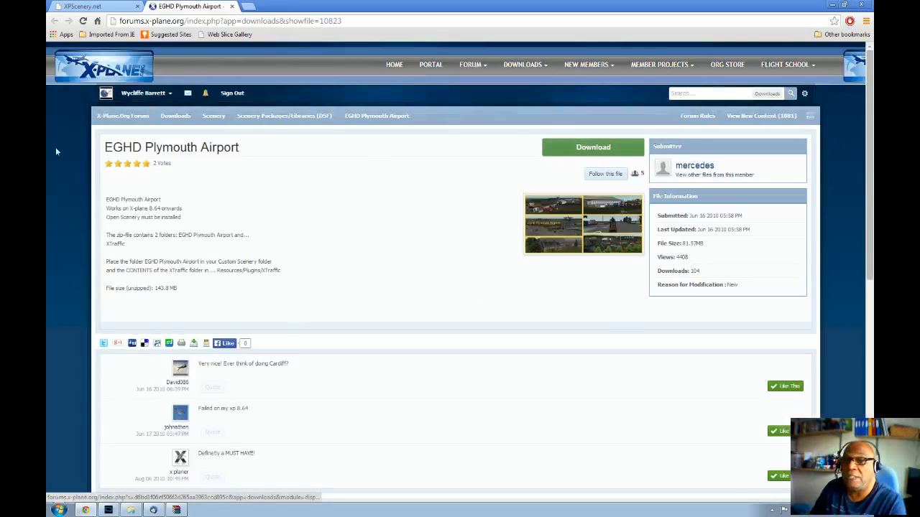
{"action": "mouse_move", "coordinate": [308, 167]}
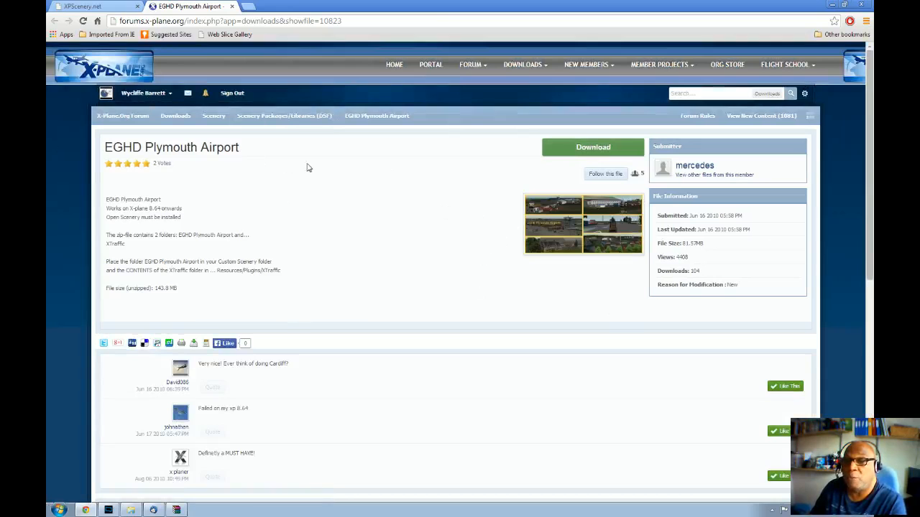
{"action": "mouse_move", "coordinate": [569, 311]}
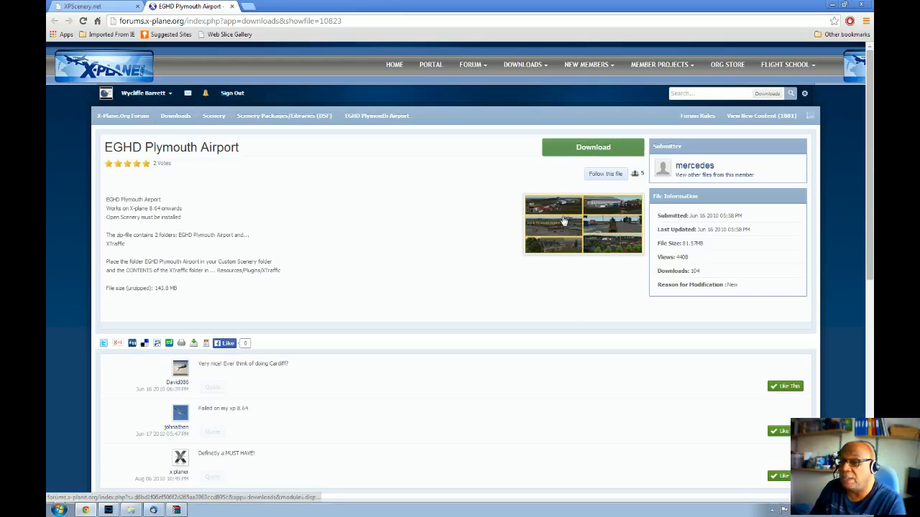
{"action": "left_click", "coordinate": [563, 221]}
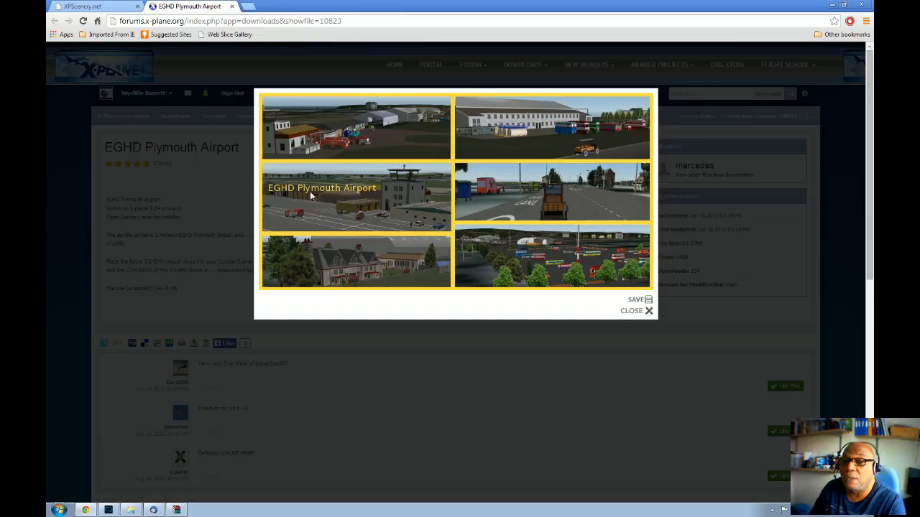
{"action": "mouse_move", "coordinate": [500, 207]}
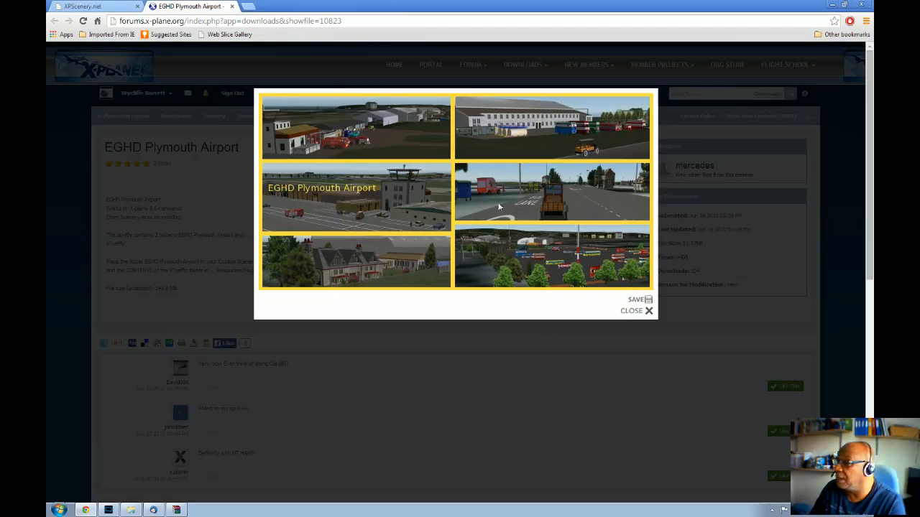
{"action": "mouse_move", "coordinate": [434, 195]}
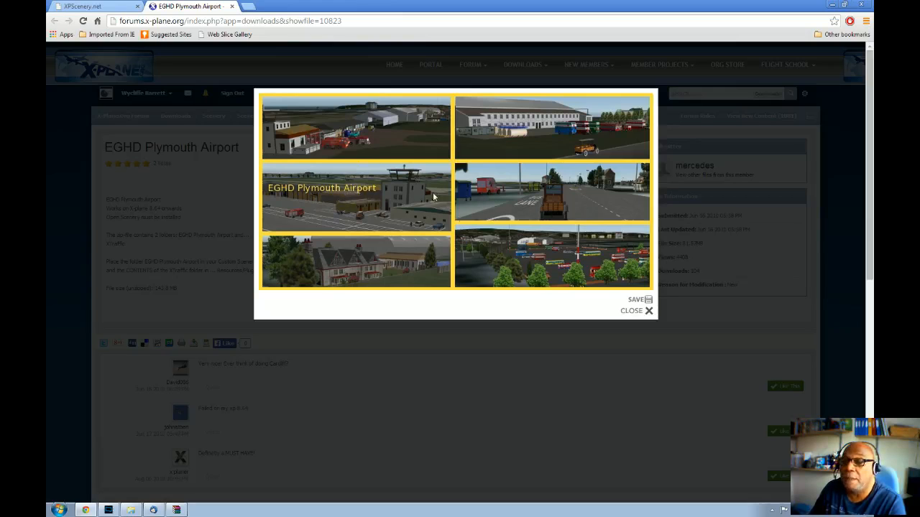
{"action": "left_click", "coordinate": [635, 311]}
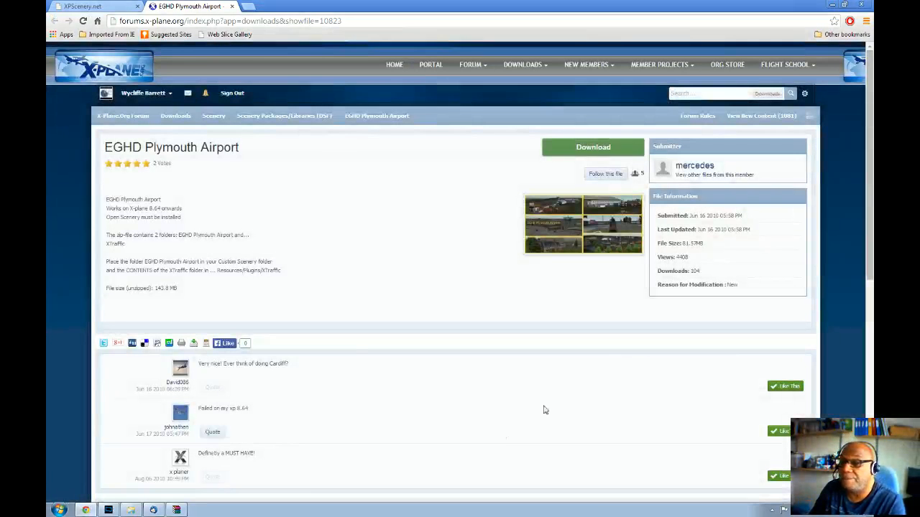
{"action": "scroll", "scroll_direction": "down", "scroll_amount": 3}
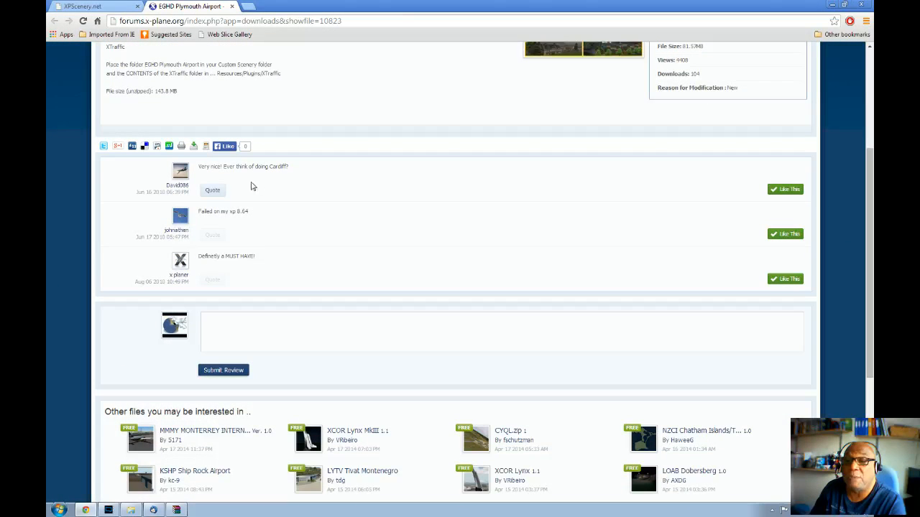
{"action": "mouse_move", "coordinate": [374, 178]}
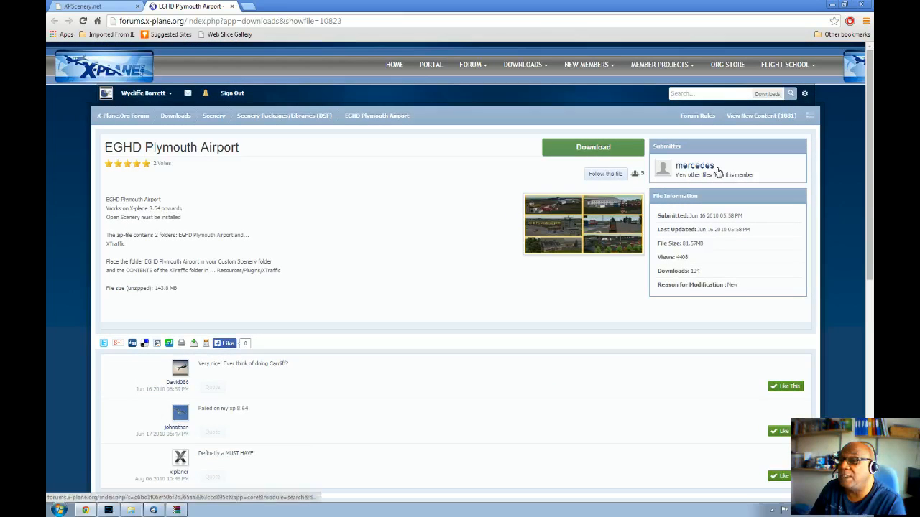
{"action": "mouse_move", "coordinate": [738, 174]}
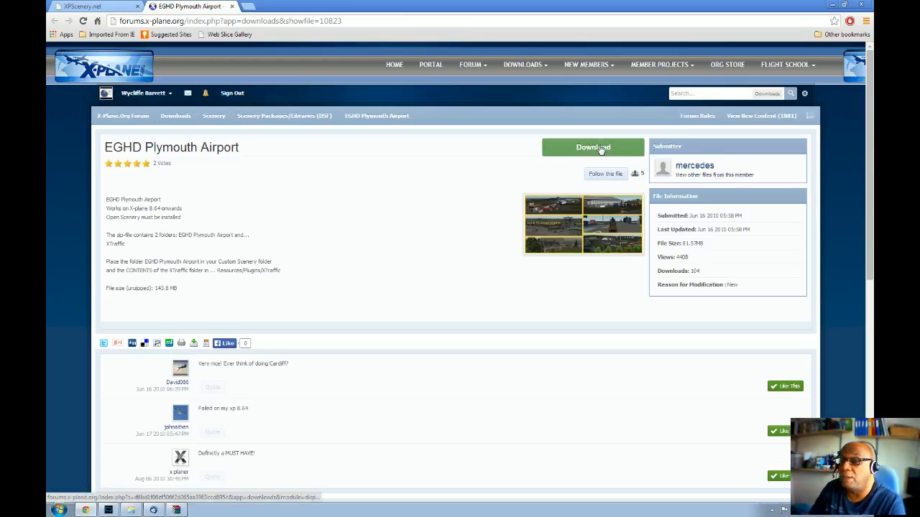
Step: Start the Archive.zip download of the EGHD Plymouth Airport scenery from the green Download button
{"action": "left_click", "coordinate": [592, 146]}
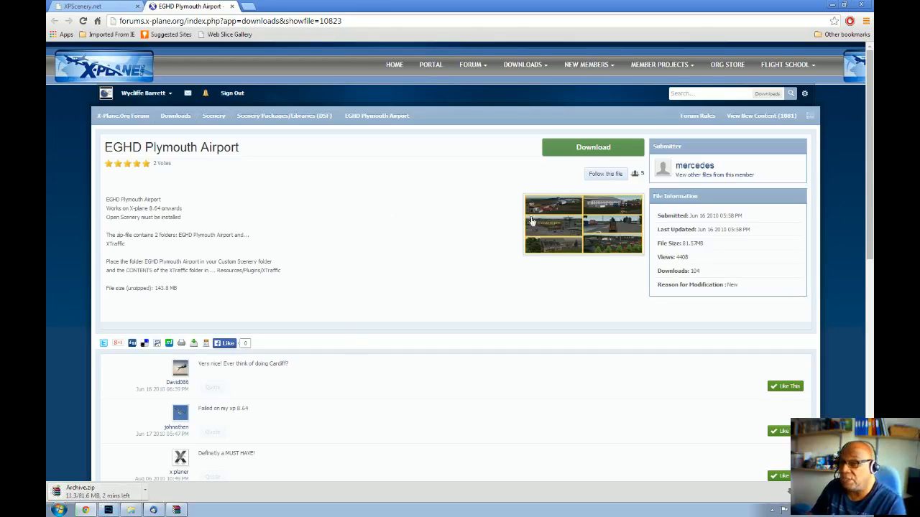
{"action": "mouse_move", "coordinate": [750, 215]}
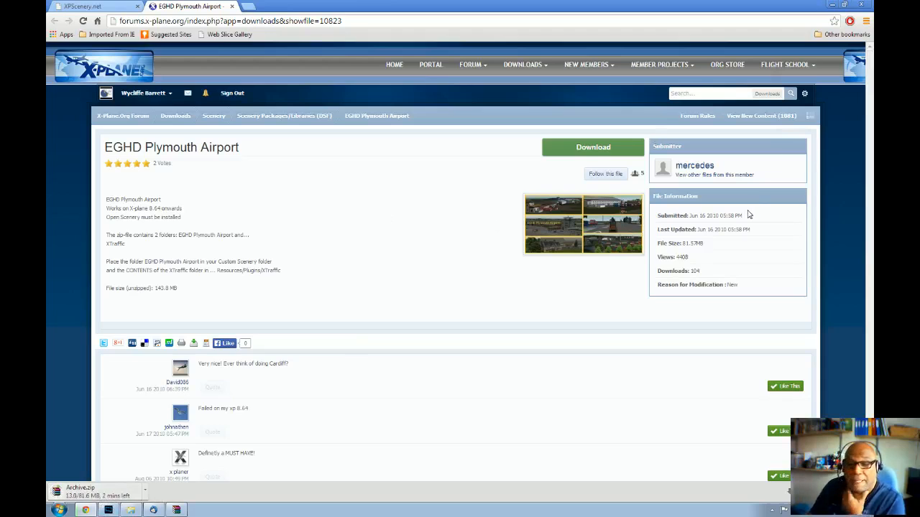
{"action": "mouse_move", "coordinate": [776, 52]}
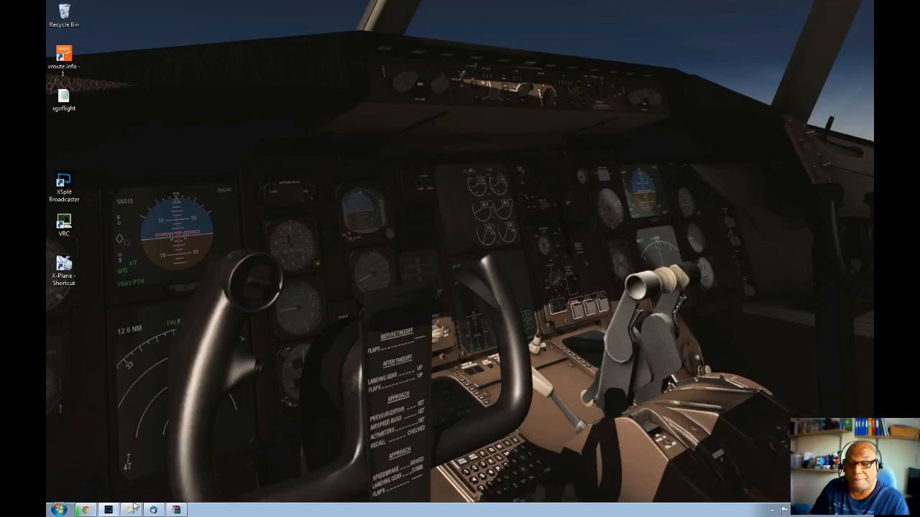
Step: Look over X-Plane10 > Custom Scenery in Explorer, then switch to the Downloads folder under Favorites
{"action": "left_click", "coordinate": [131, 509]}
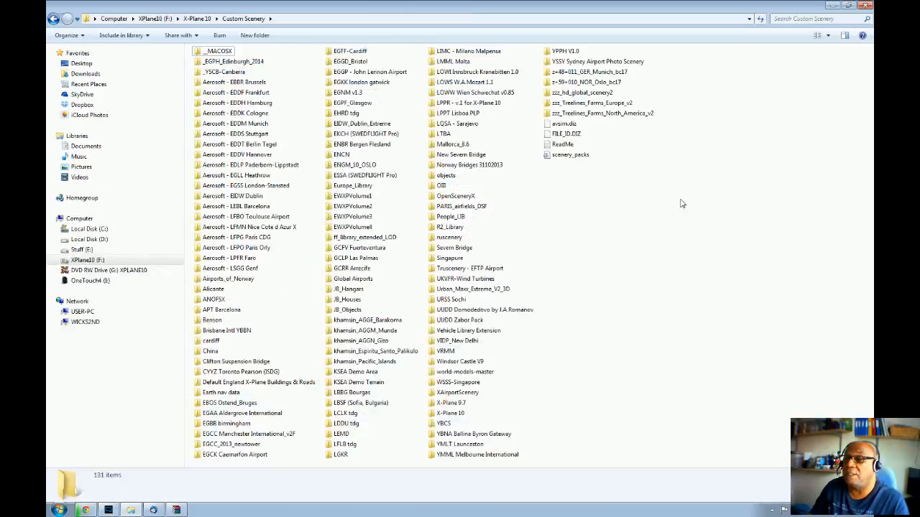
{"action": "mouse_move", "coordinate": [365, 116]}
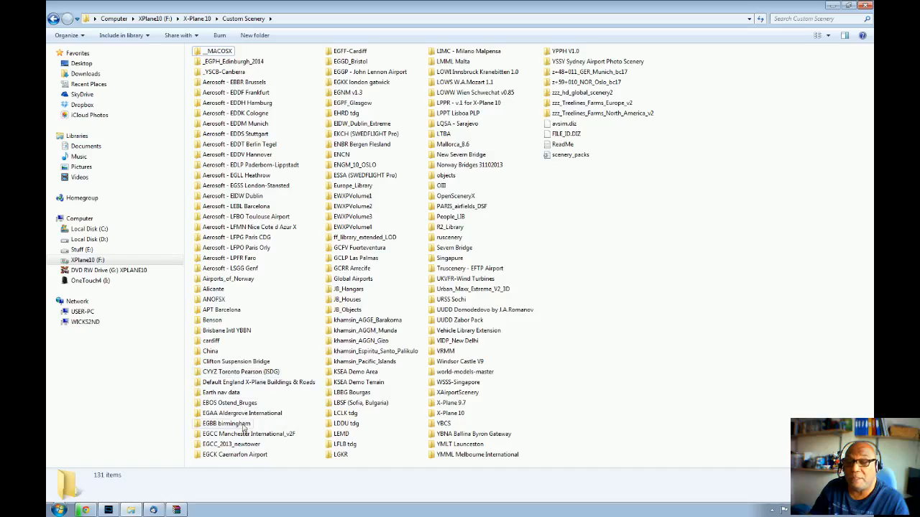
{"action": "left_click", "coordinate": [235, 454]}
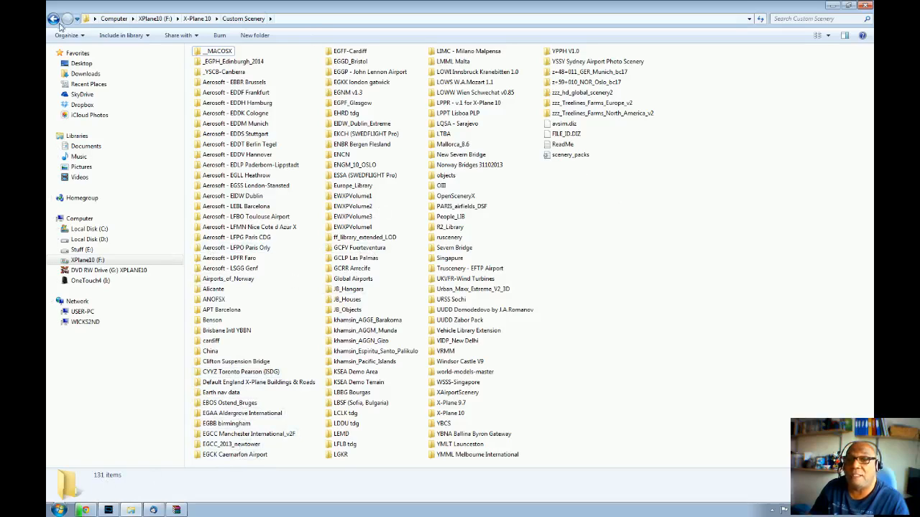
{"action": "left_click", "coordinate": [85, 74]}
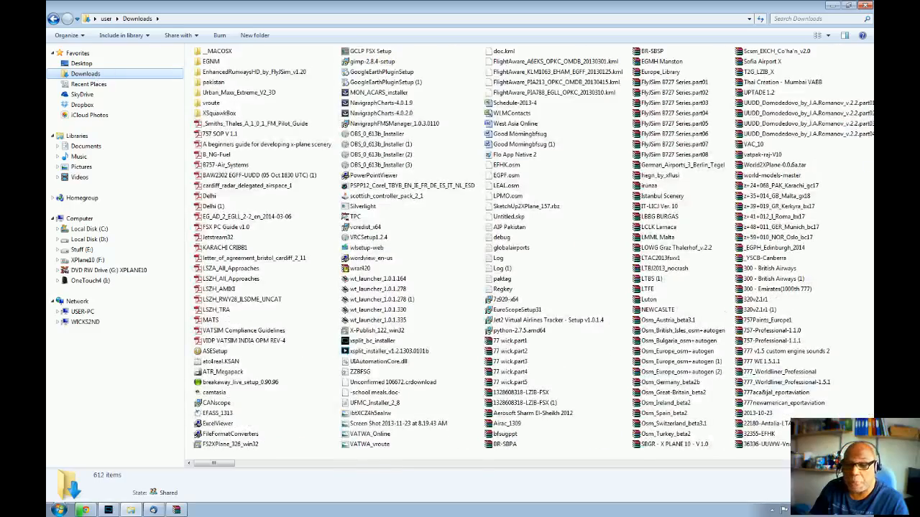
{"action": "scroll", "scroll_direction": "right", "scroll_amount": 3}
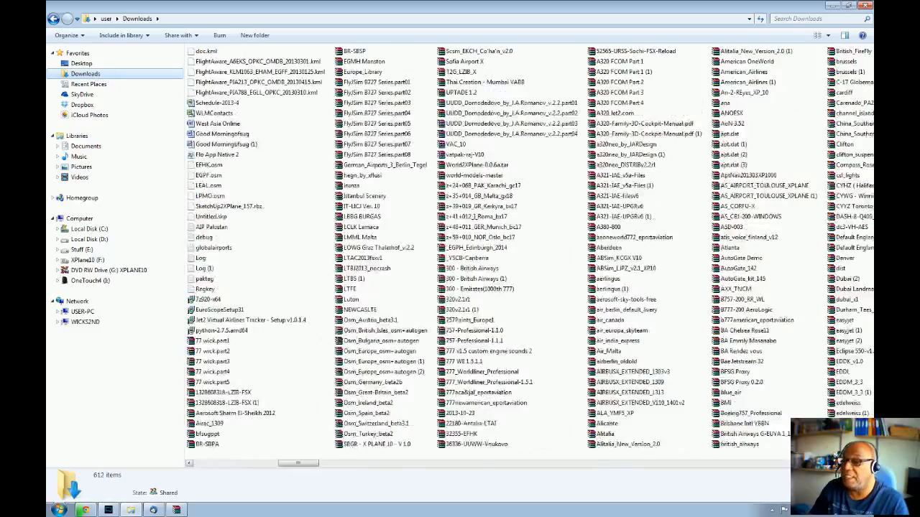
{"action": "scroll", "scroll_direction": "down", "scroll_amount": 3}
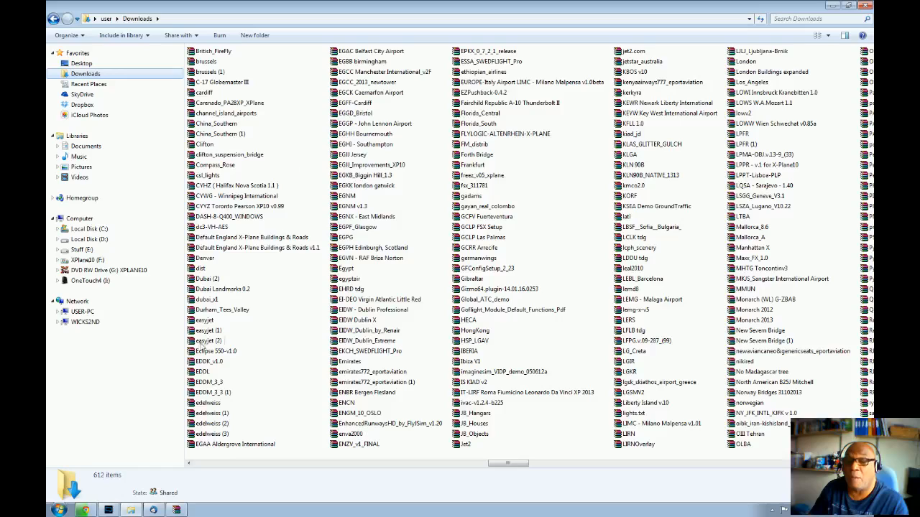
{"action": "mouse_move", "coordinate": [291, 406]}
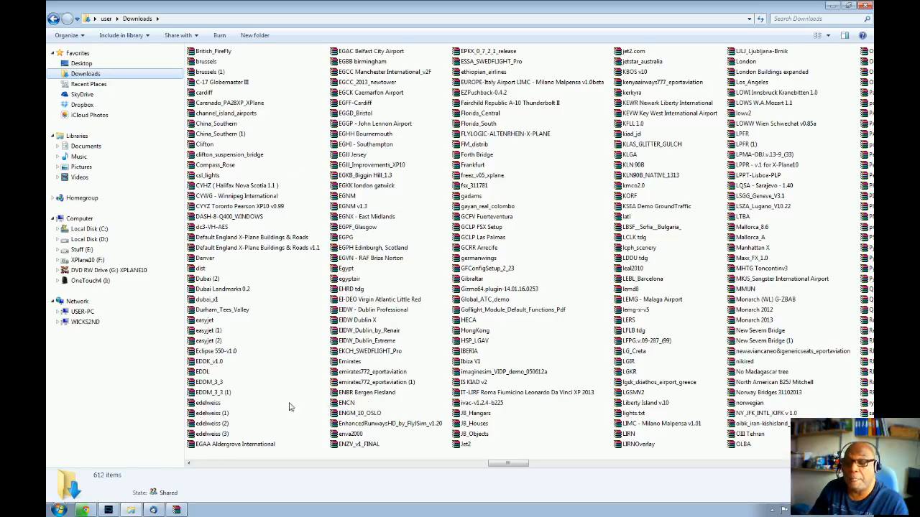
{"action": "mouse_move", "coordinate": [494, 167]}
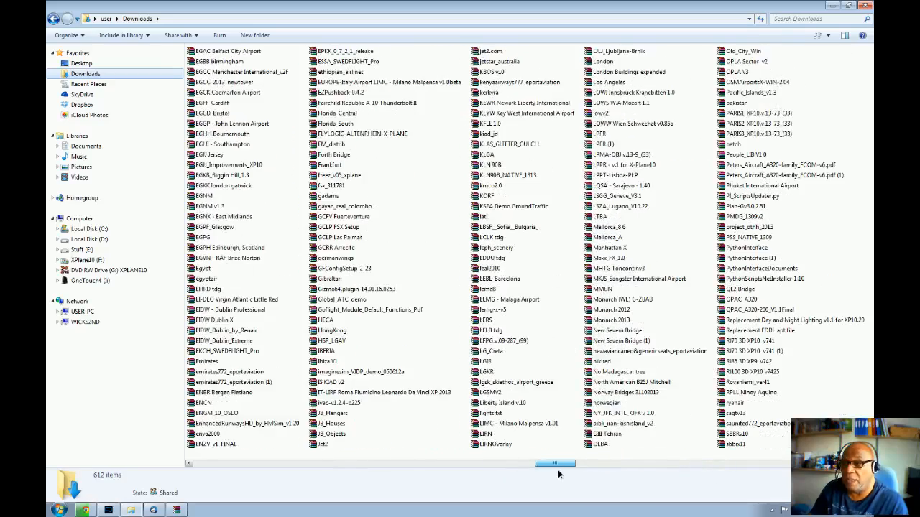
{"action": "scroll", "scroll_direction": "right", "scroll_amount": 3}
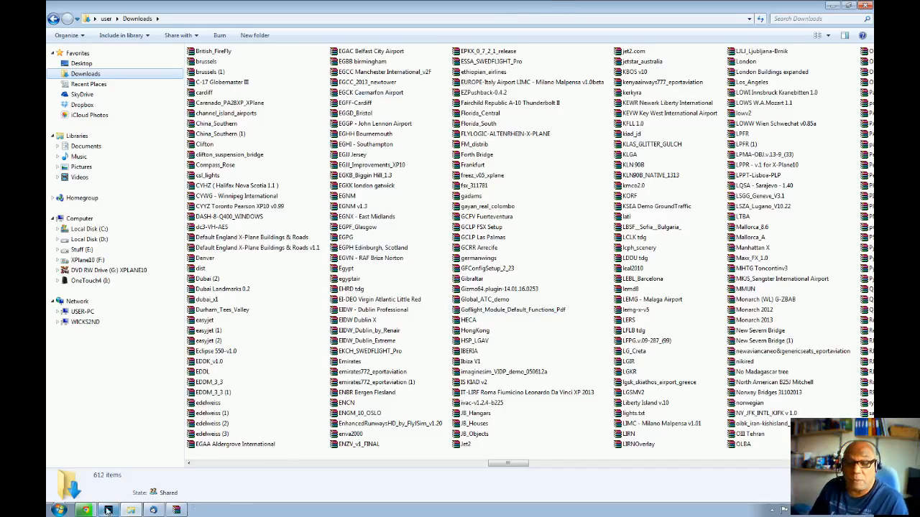
{"action": "left_click", "coordinate": [85, 510]}
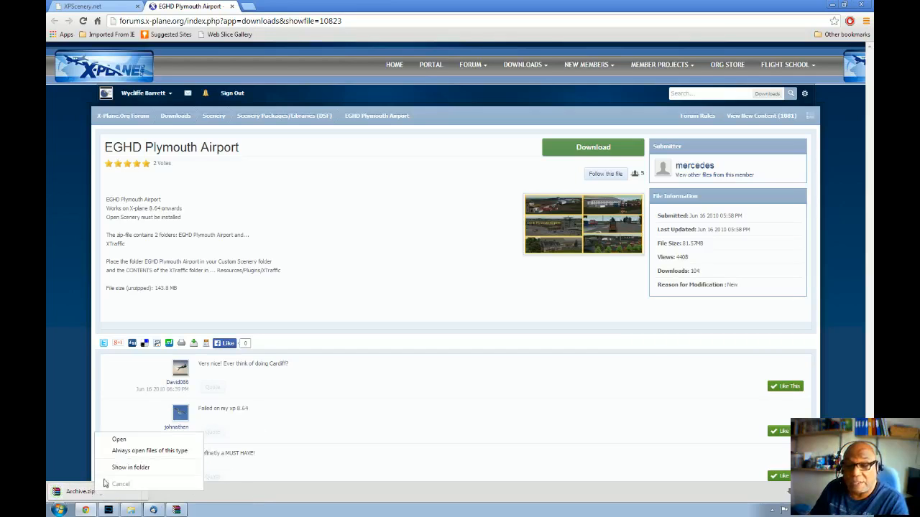
Step: Show the downloaded Archive.zip in its Downloads folder from Chrome's download bar
{"action": "left_click", "coordinate": [129, 467]}
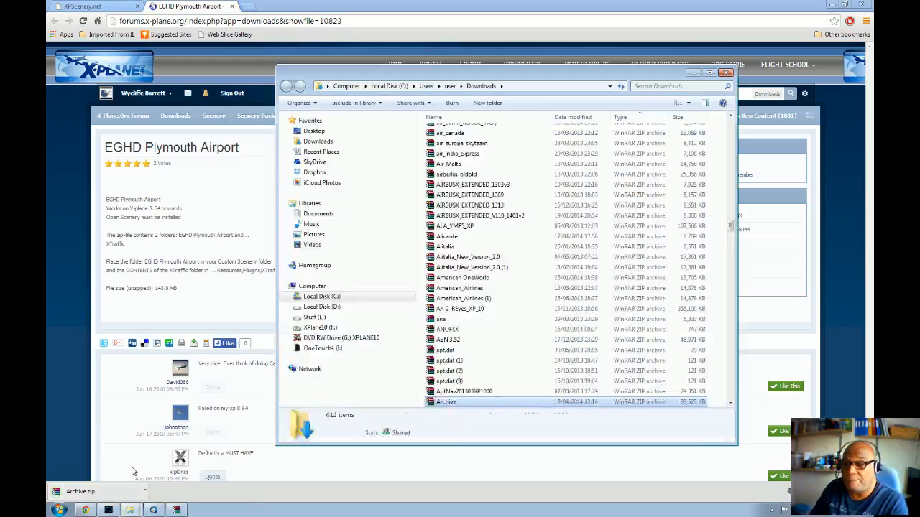
Step: Start WinRAR's Extract files... on the Archive file in Downloads
{"action": "left_click", "coordinate": [445, 403]}
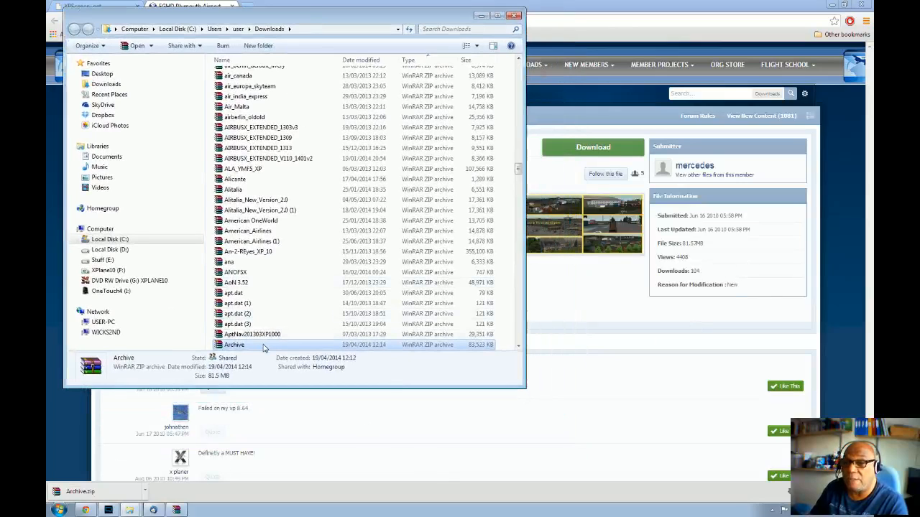
{"action": "right_click", "coordinate": [233, 345]}
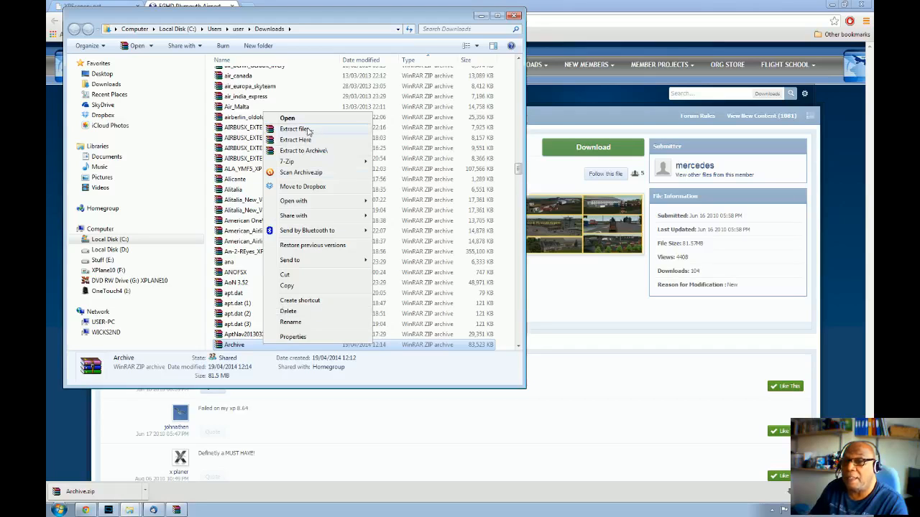
{"action": "left_click", "coordinate": [296, 129]}
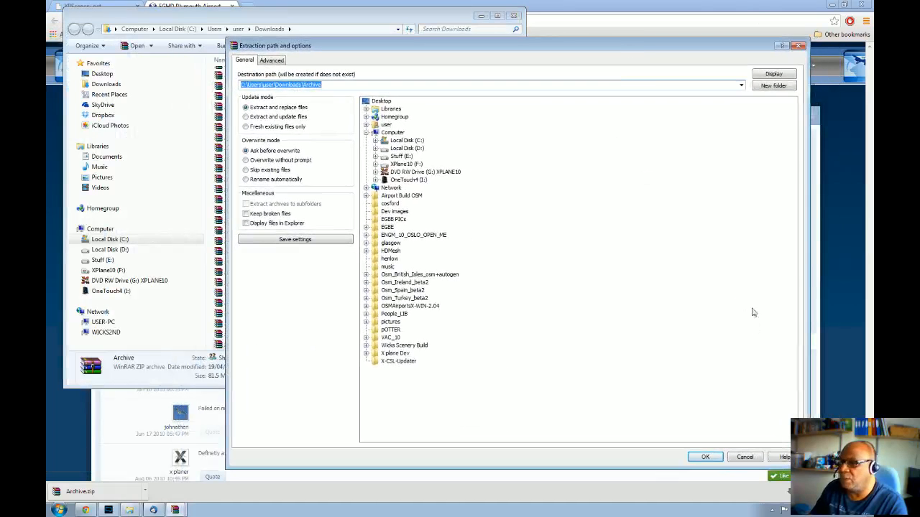
{"action": "mouse_move", "coordinate": [650, 284]}
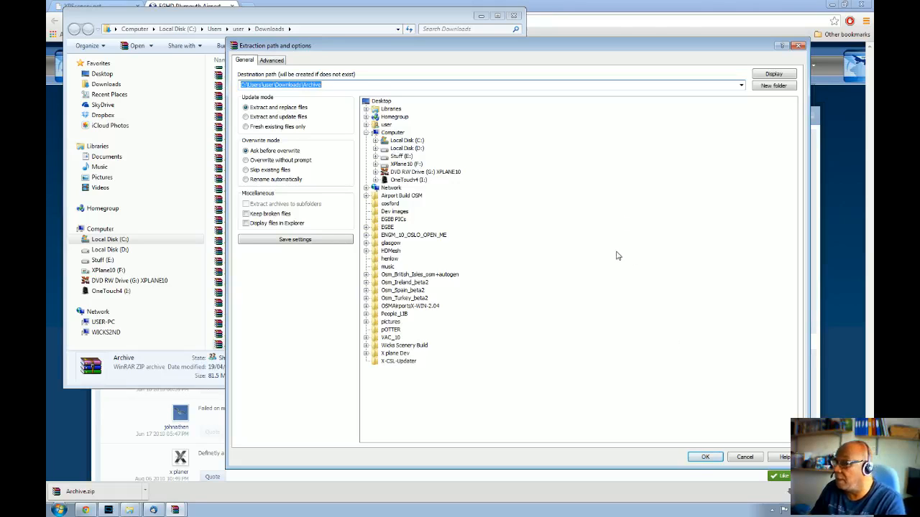
{"action": "mouse_move", "coordinate": [433, 182]}
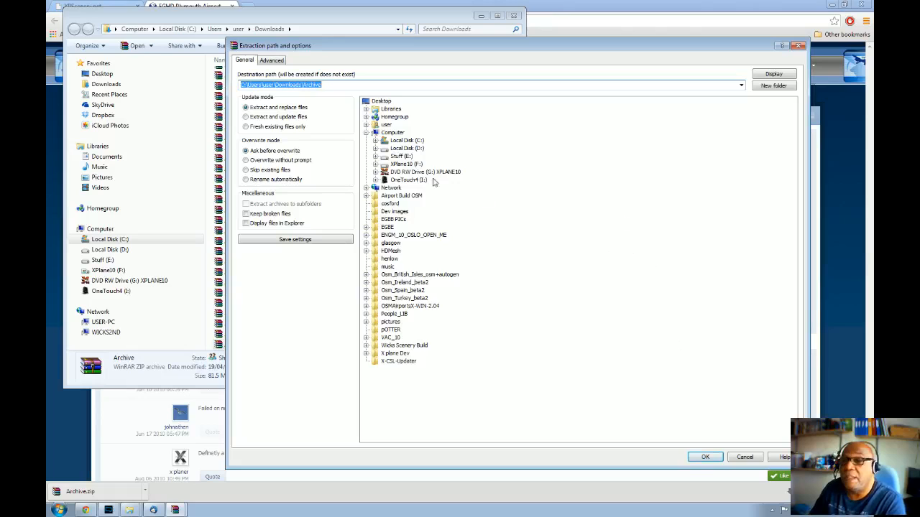
{"action": "mouse_move", "coordinate": [454, 155]}
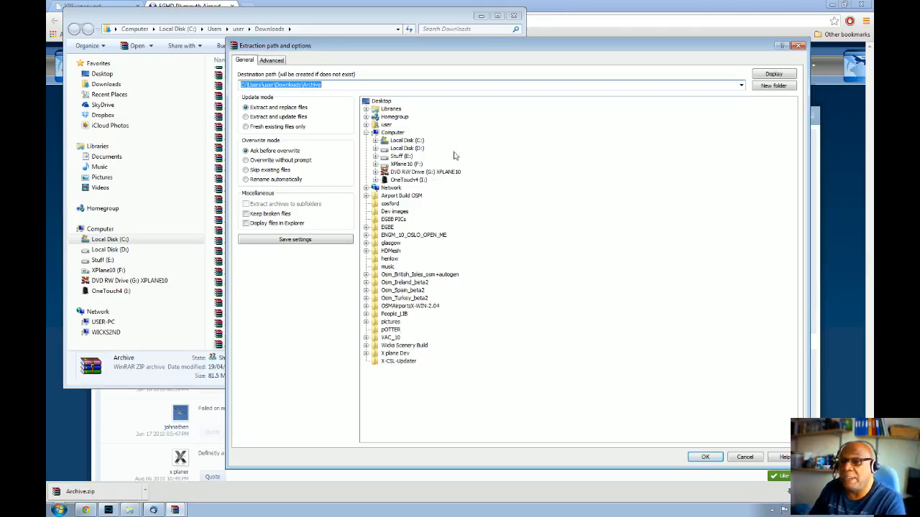
Step: Extract the archive into F:\X-Plane 10\Custom Scenery chosen from the folder tree
{"action": "left_click", "coordinate": [405, 164]}
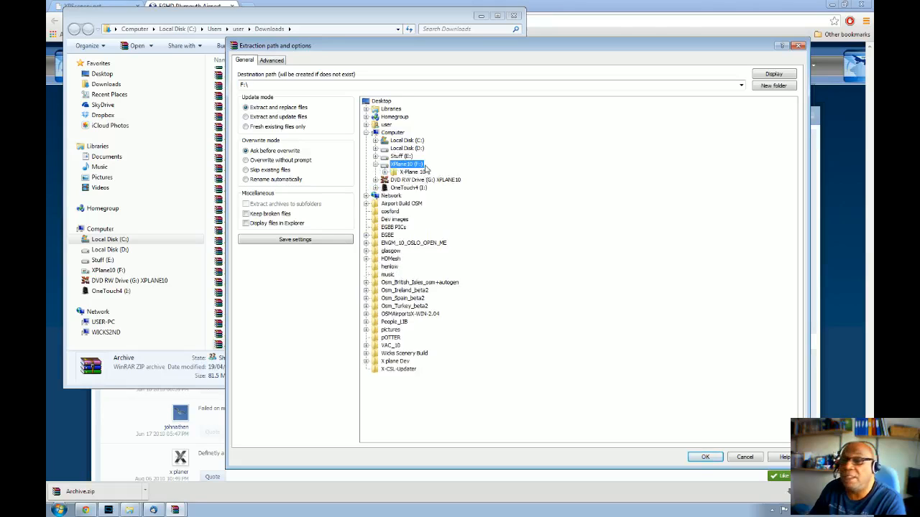
{"action": "mouse_move", "coordinate": [422, 169]}
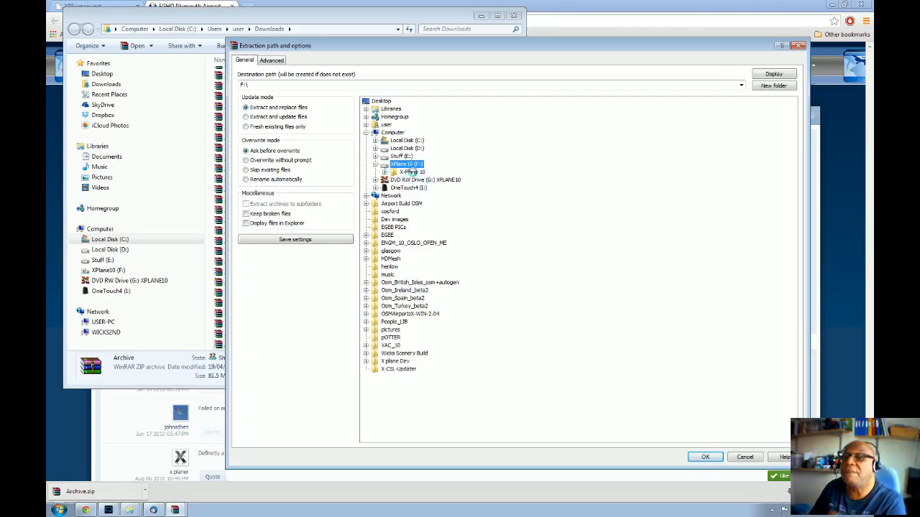
{"action": "left_click", "coordinate": [385, 173]}
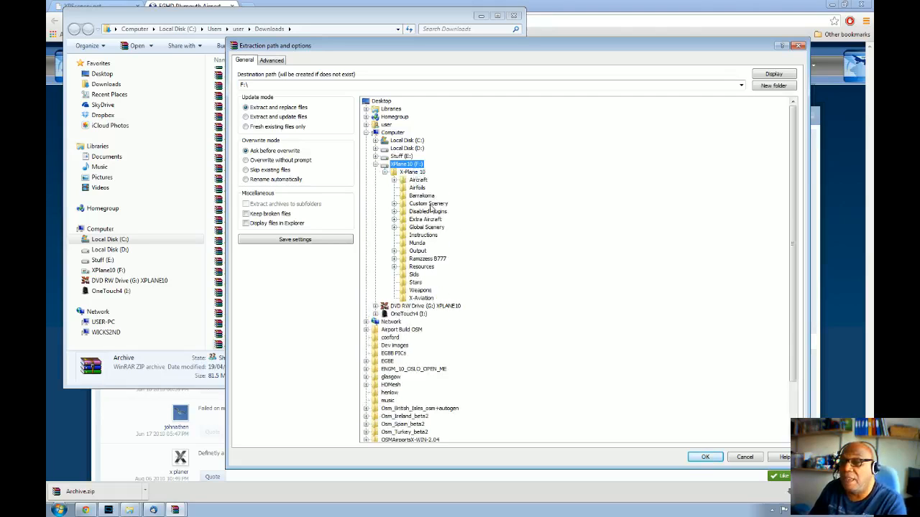
{"action": "left_click", "coordinate": [428, 204]}
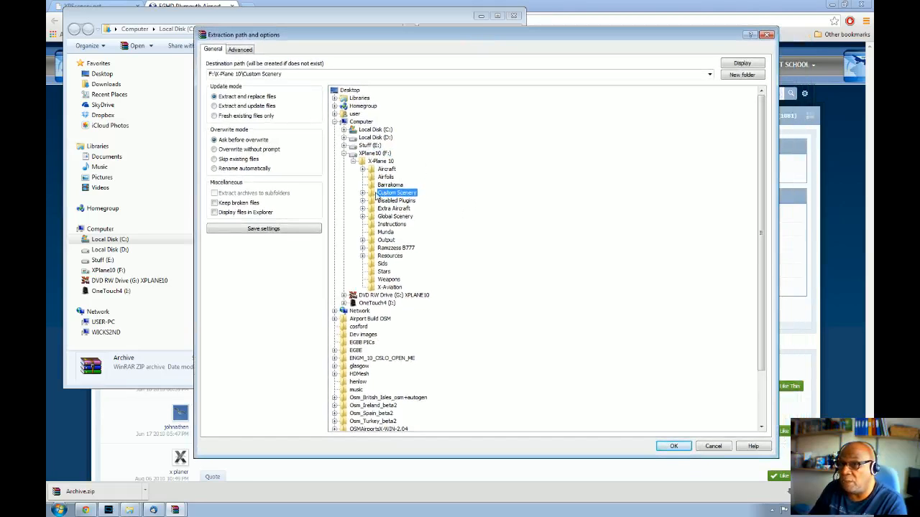
{"action": "left_click", "coordinate": [362, 193]}
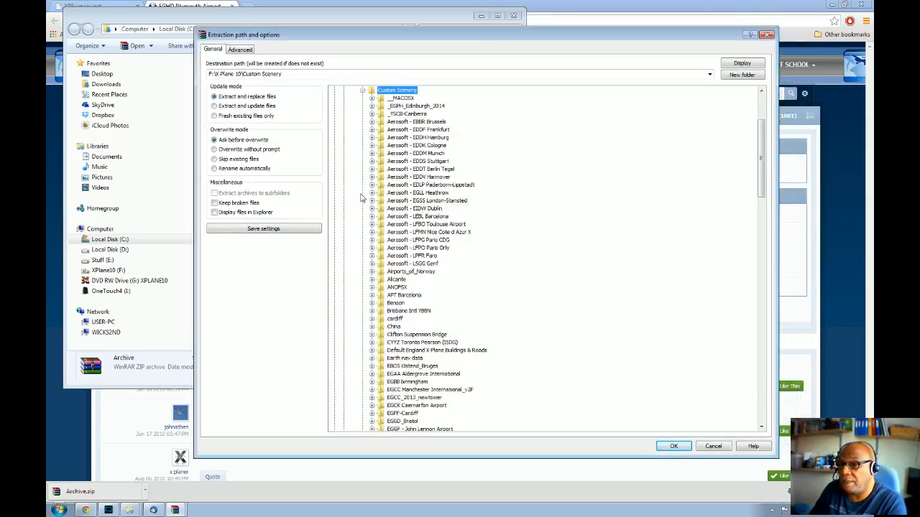
{"action": "mouse_move", "coordinate": [408, 287]}
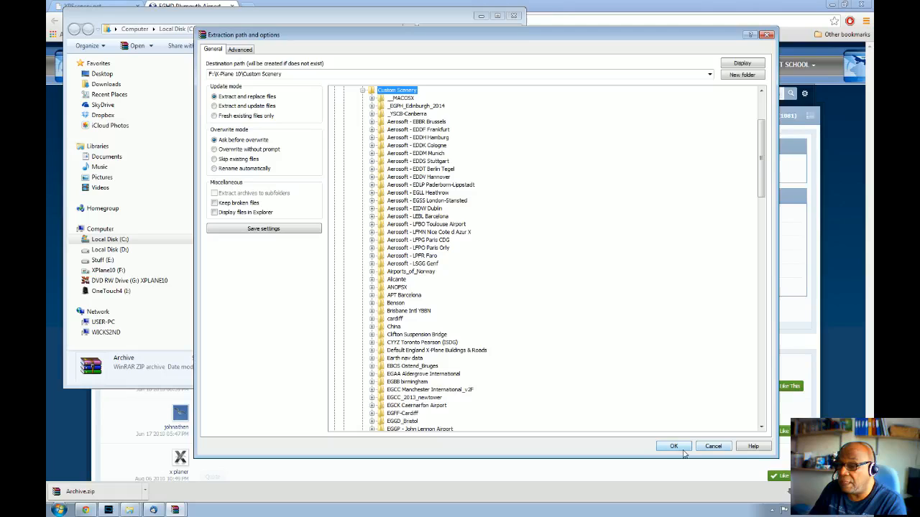
{"action": "left_click", "coordinate": [673, 446]}
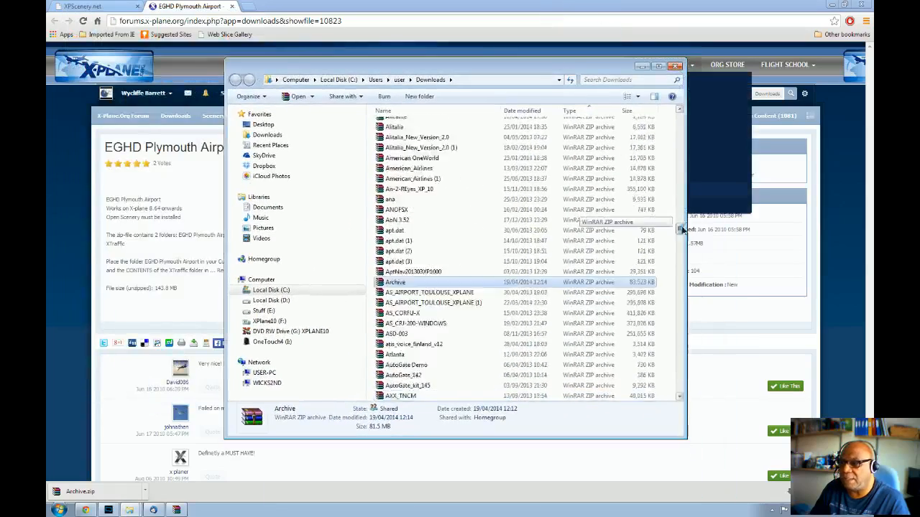
{"action": "scroll", "scroll_direction": "down", "scroll_amount": 3}
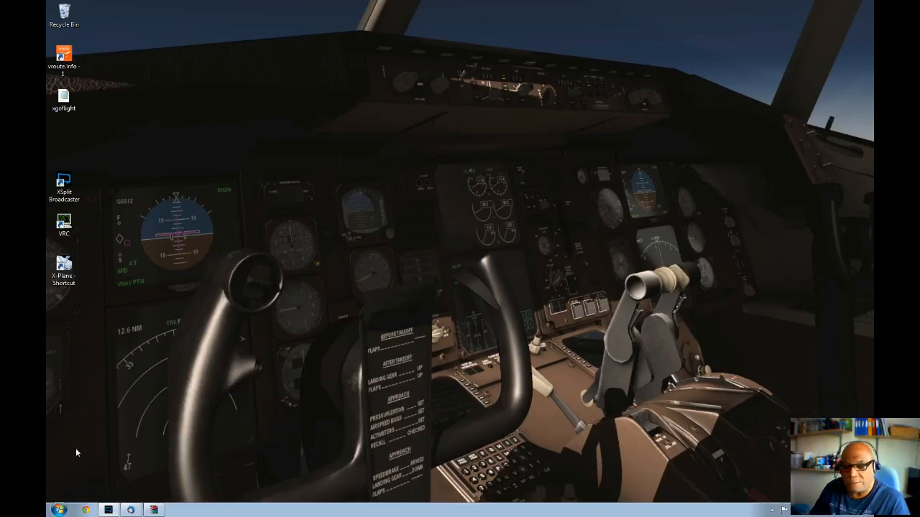
Step: Browse from Computer to XPlane10 (F:) > X-Plane 10 > Custom Scenery
{"action": "left_click", "coordinate": [60, 509]}
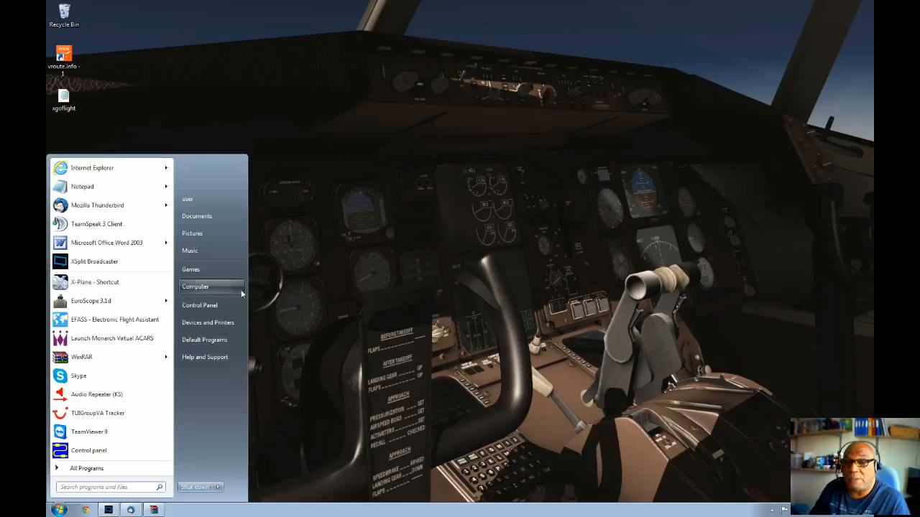
{"action": "left_click", "coordinate": [195, 286]}
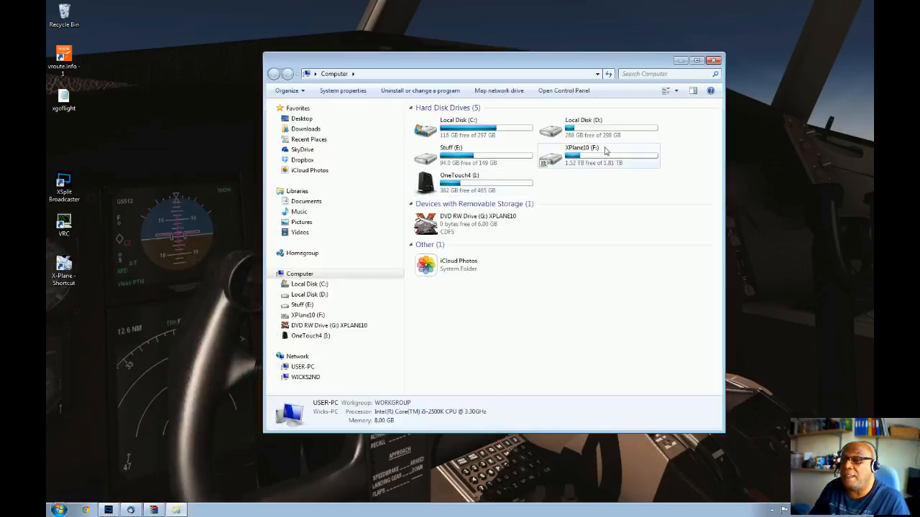
{"action": "double_click", "coordinate": [582, 156]}
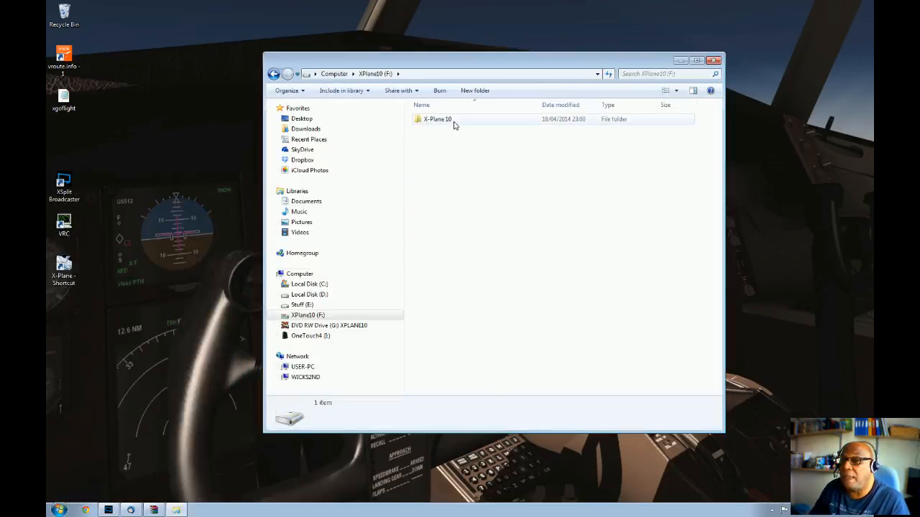
{"action": "double_click", "coordinate": [437, 118]}
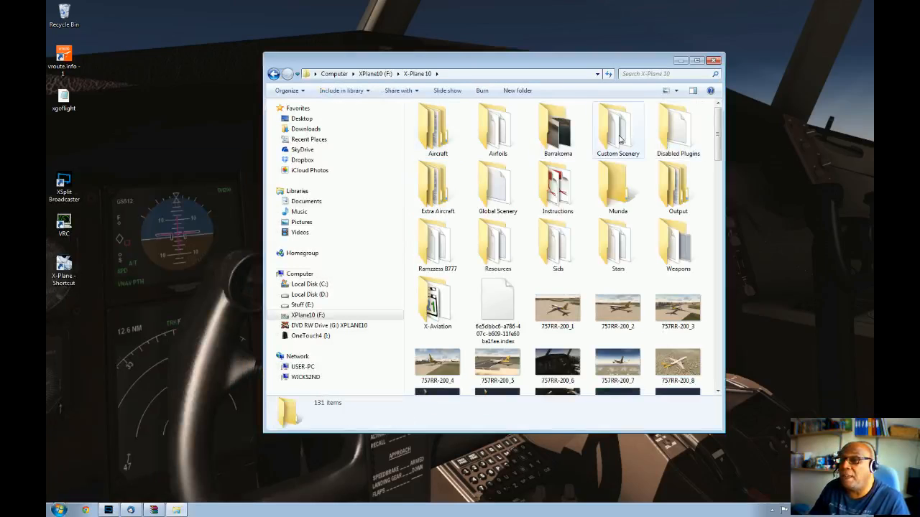
{"action": "double_click", "coordinate": [618, 129]}
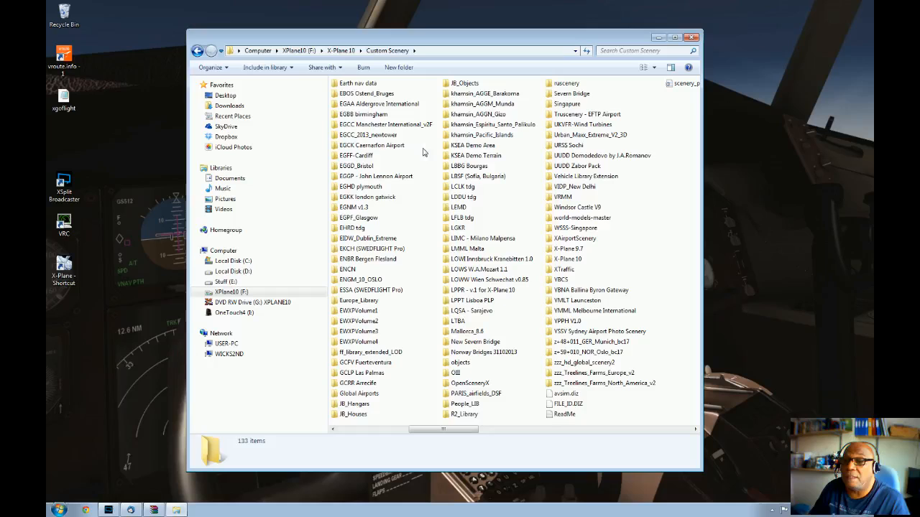
{"action": "mouse_move", "coordinate": [411, 147]}
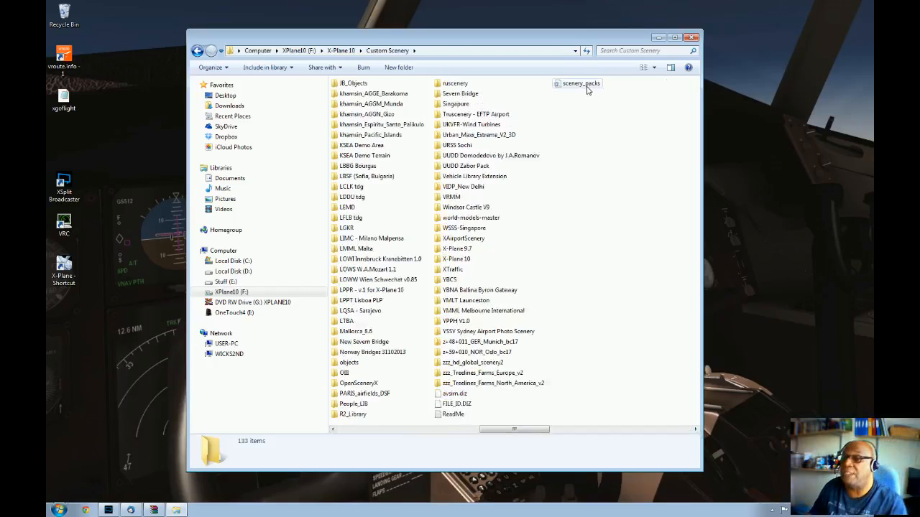
{"action": "double_click", "coordinate": [581, 83]}
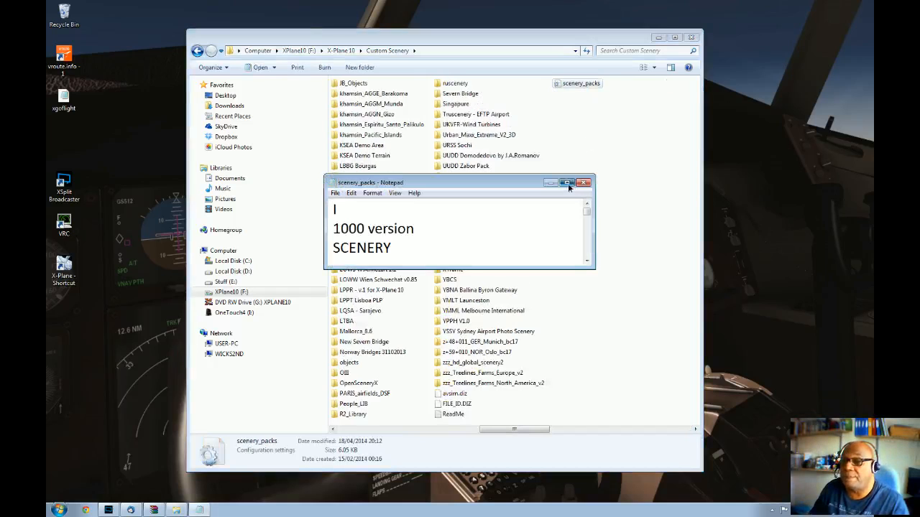
{"action": "left_click", "coordinate": [566, 183]}
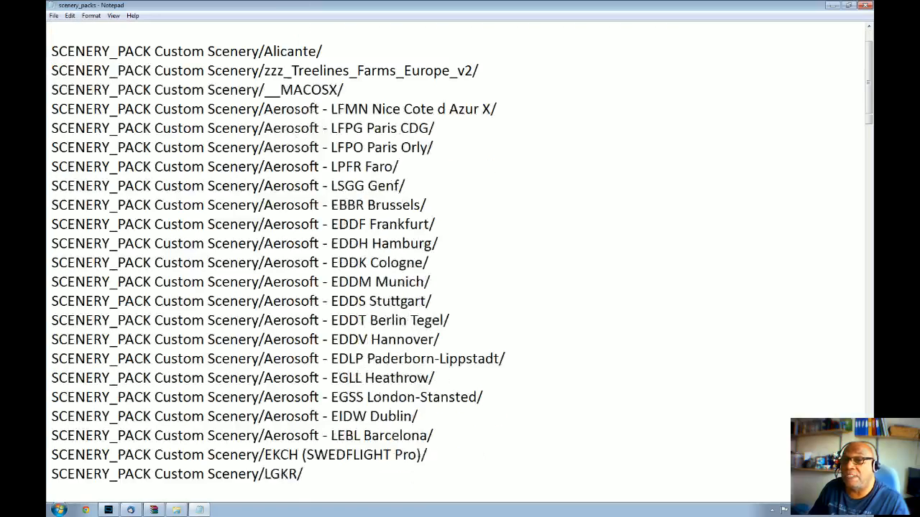
{"action": "scroll", "scroll_direction": "down", "scroll_amount": 3}
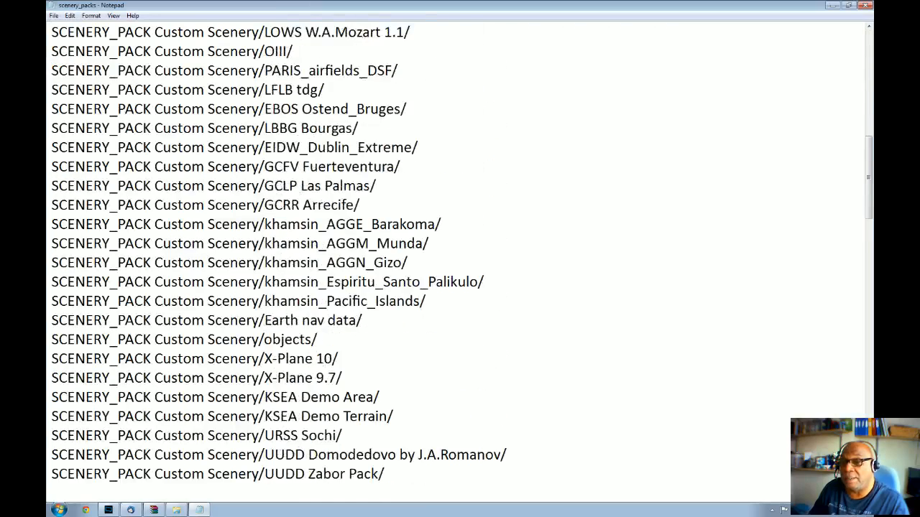
{"action": "scroll", "scroll_direction": "down", "scroll_amount": 3}
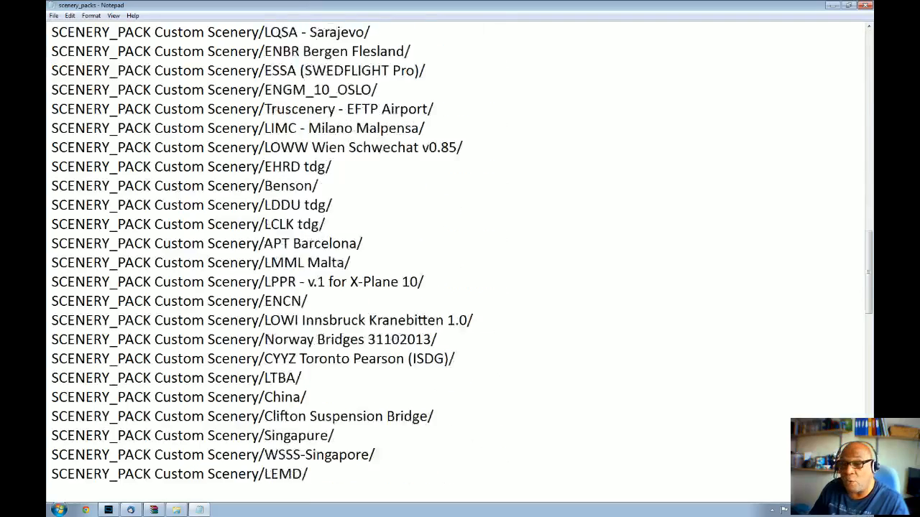
{"action": "scroll", "scroll_direction": "down", "scroll_amount": 3}
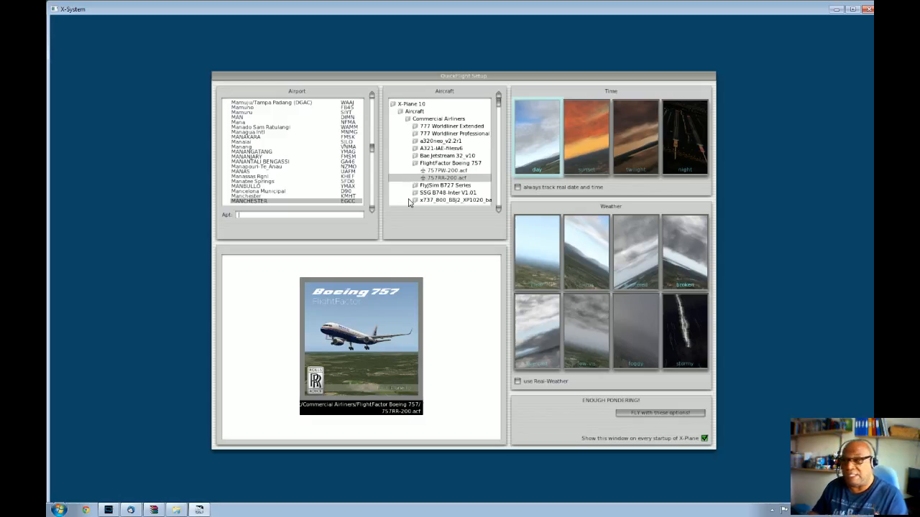
{"action": "mouse_move", "coordinate": [259, 458]}
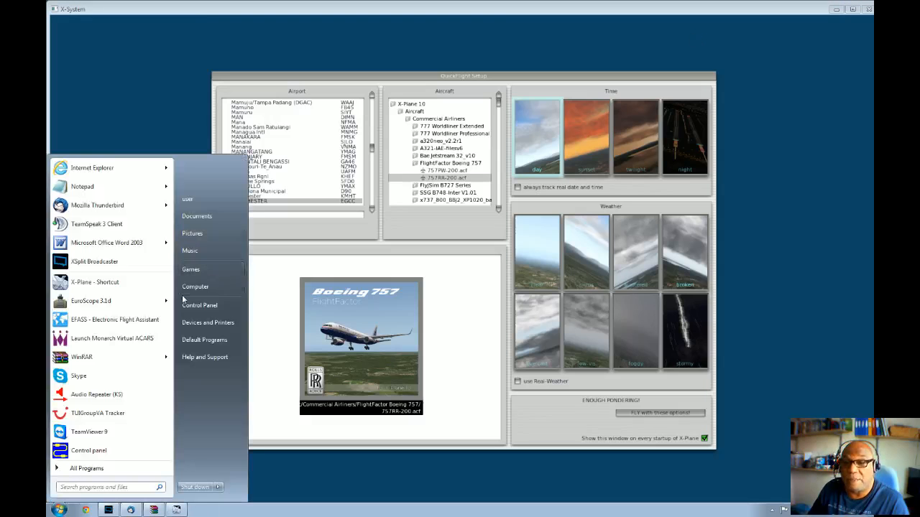
Step: Open scenery_packs.ini in Notepad from F:\X-Plane 10\Custom Scenery
{"action": "left_click", "coordinate": [195, 287]}
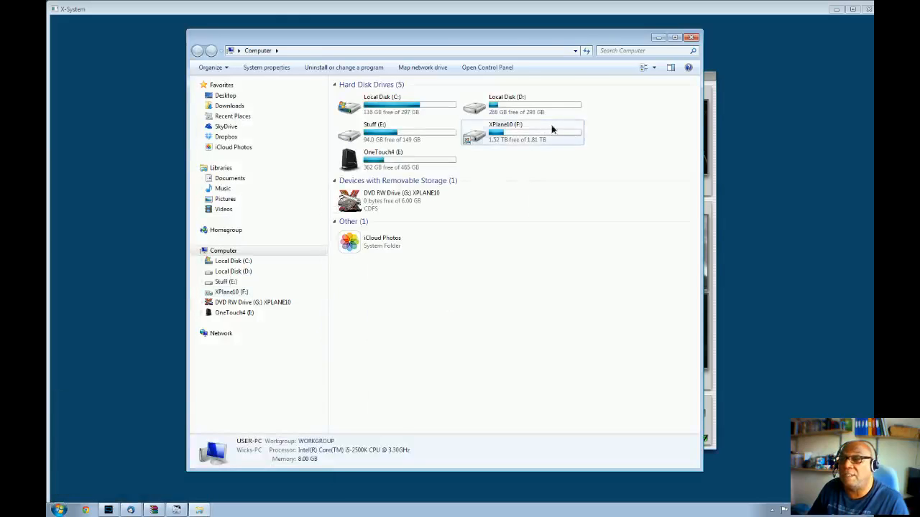
{"action": "double_click", "coordinate": [535, 132]}
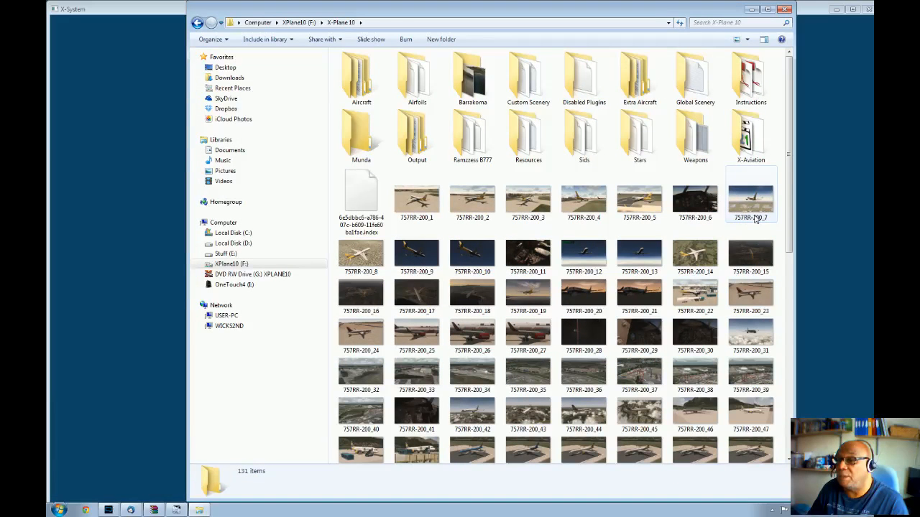
{"action": "mouse_move", "coordinate": [517, 79]}
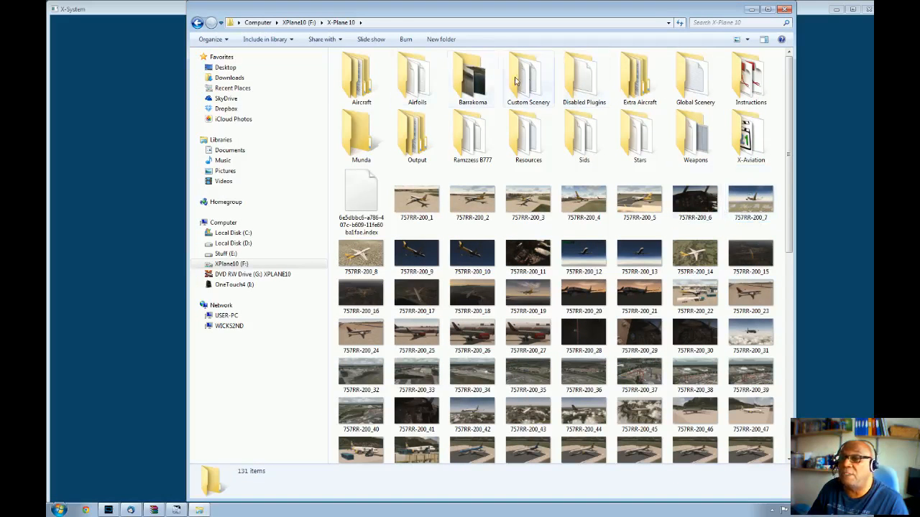
{"action": "double_click", "coordinate": [529, 74]}
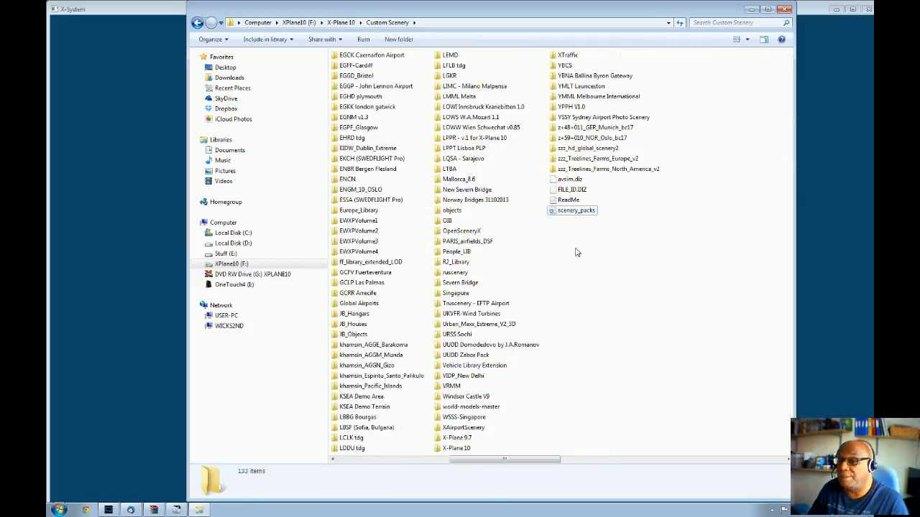
{"action": "double_click", "coordinate": [576, 210]}
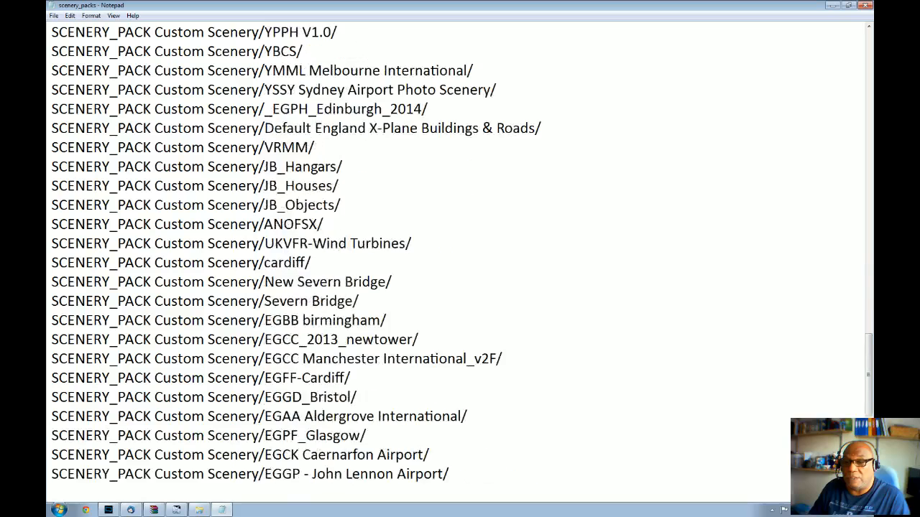
Step: Add the line 'SCENERY_PACK Custom Scenery/EGHD plymouth/' below the EGGD_Bristol entry and select it
{"action": "scroll", "scroll_direction": "down", "scroll_amount": 3}
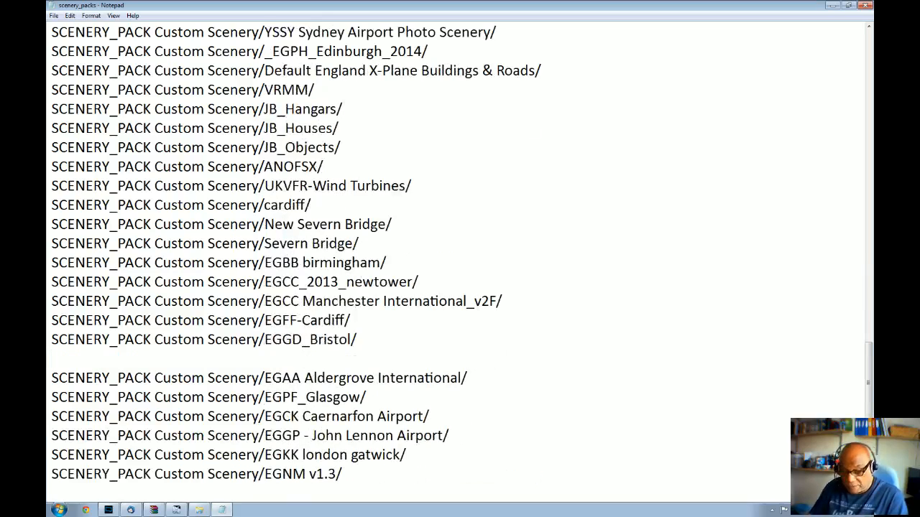
{"action": "type", "text": "SCENERY_PACK Custom Scenery/EGHD plymouth/"}
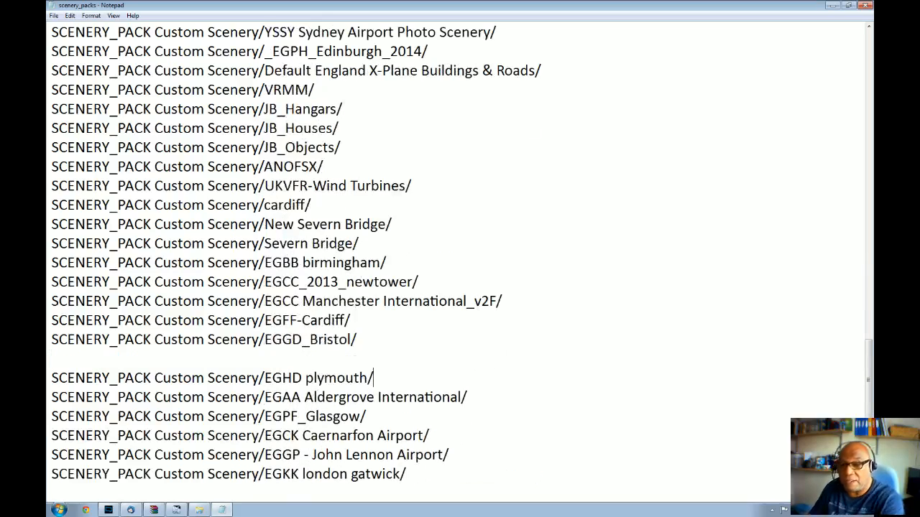
{"action": "triple_click", "coordinate": [213, 376]}
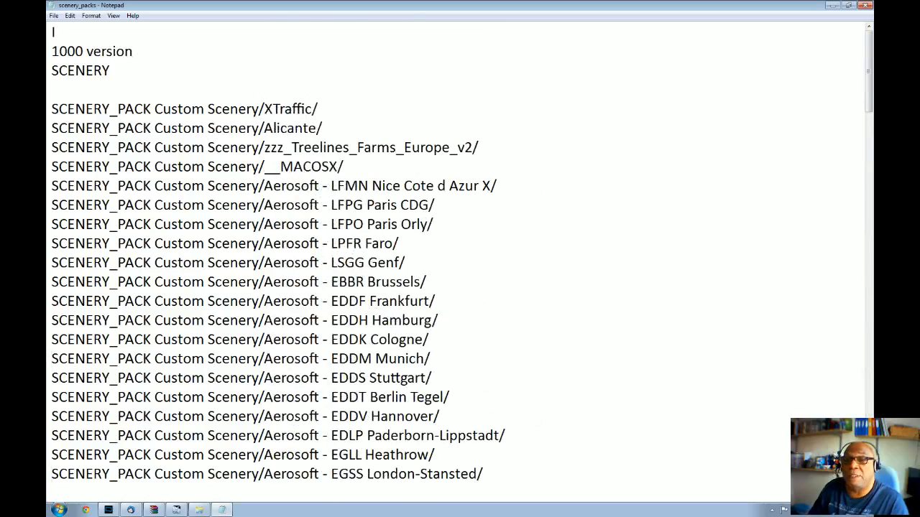
Step: Cut the Alicante line from the top and re-enter 'SCENERY_PACK Custom Scenery/Alicante/' after Aerosoft - LFBO Toulouse Airport
{"action": "left_click", "coordinate": [322, 128]}
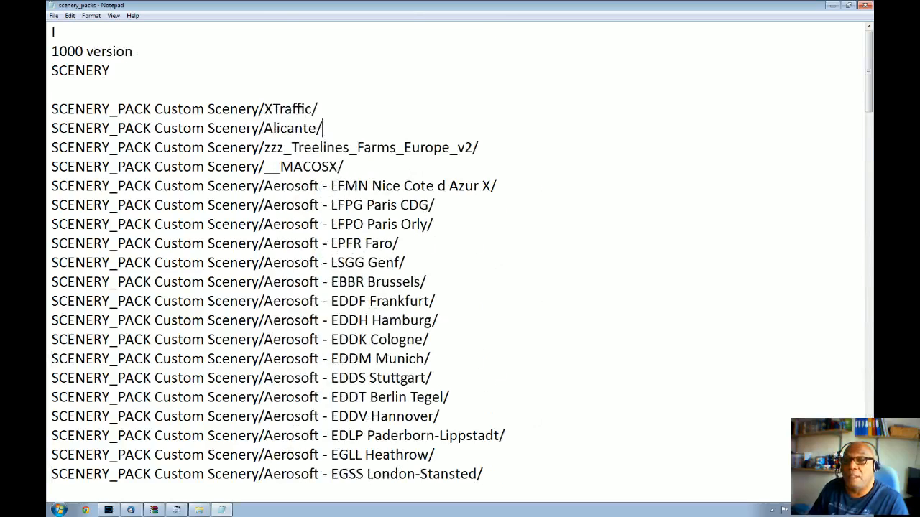
{"action": "triple_click", "coordinate": [186, 128]}
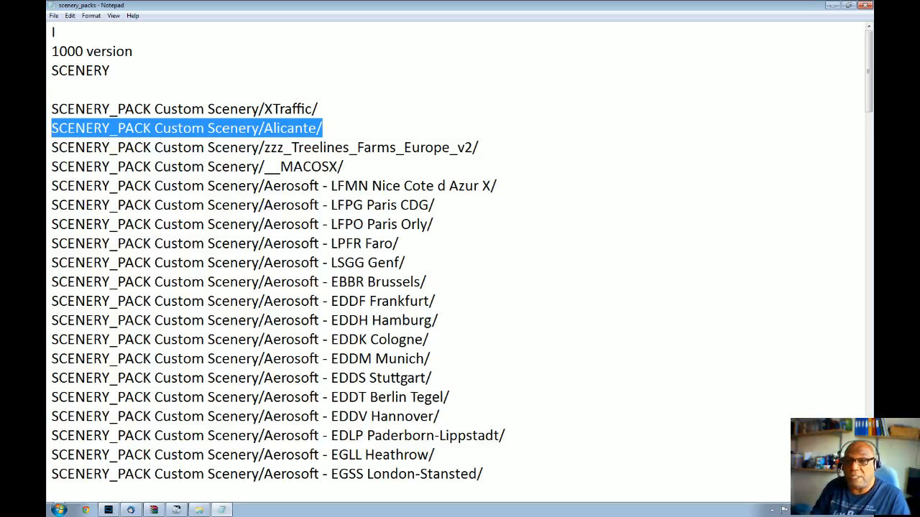
{"action": "scroll", "scroll_direction": "down", "scroll_amount": 3}
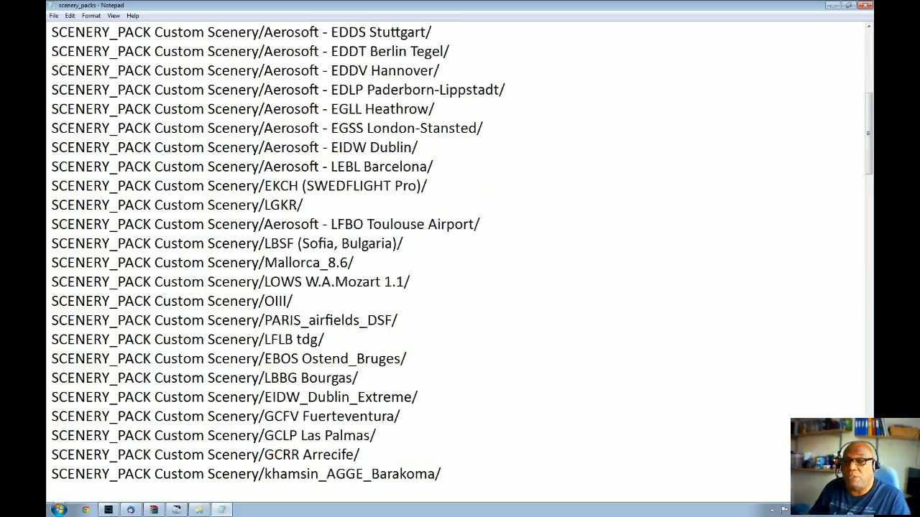
{"action": "scroll", "scroll_direction": "down", "scroll_amount": 3}
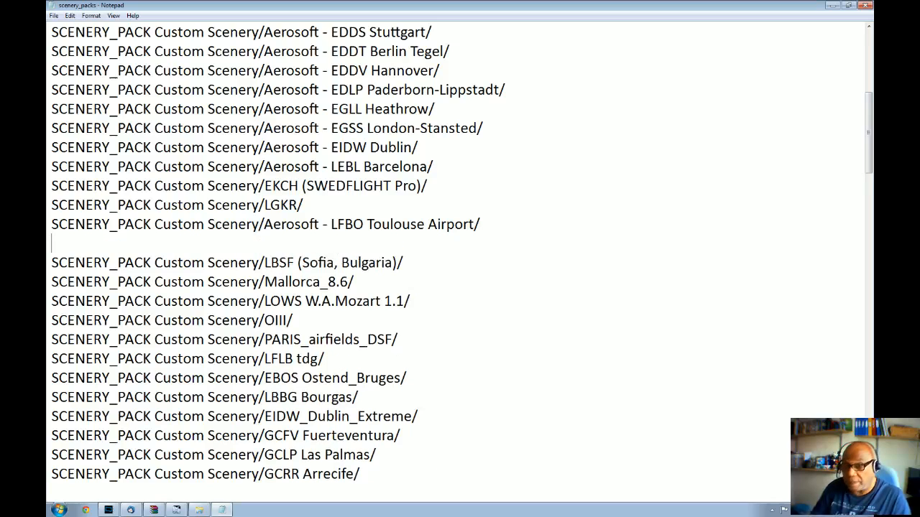
{"action": "type", "text": "SCENERY_PACK Custom Scenery/Alicante/"}
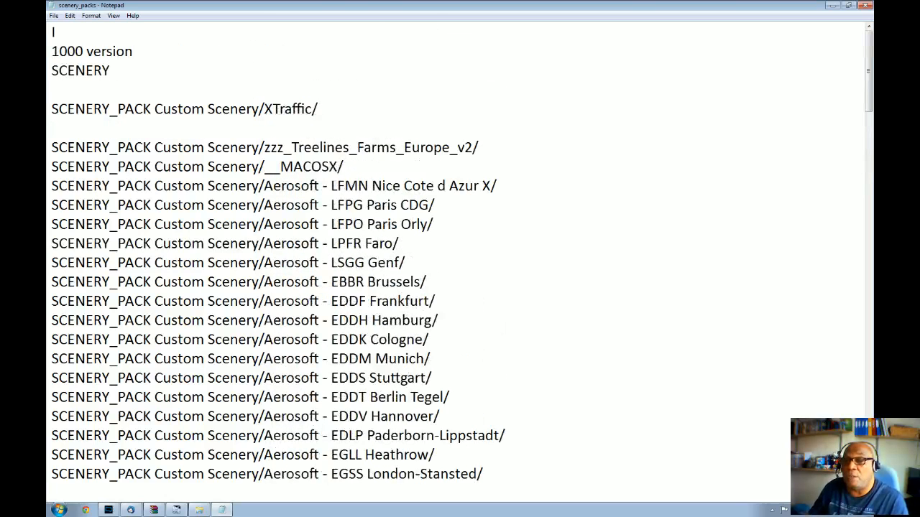
{"action": "scroll", "scroll_direction": "down", "scroll_amount": 3}
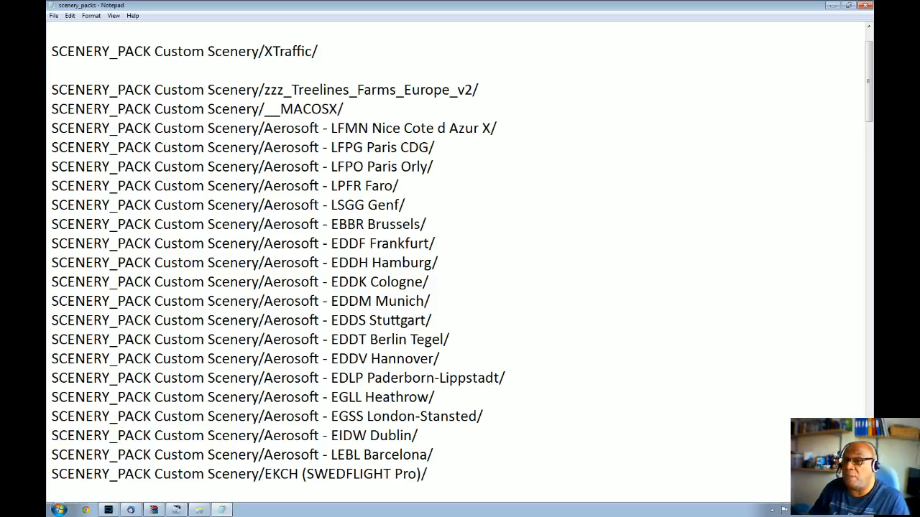
Step: Rewrite the Nice entry so it begins 'LFMN-Aerosoft' instead of having Aerosoft as a separate word
{"action": "double_click", "coordinate": [291, 128]}
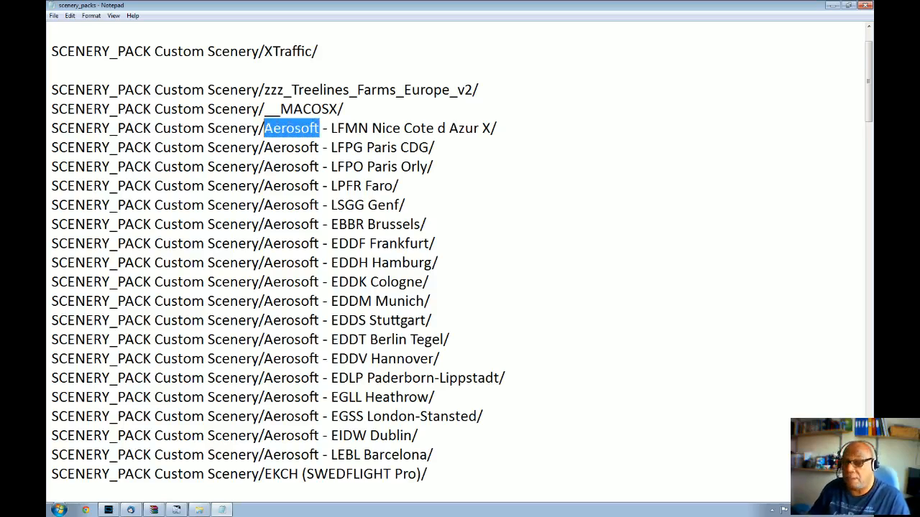
{"action": "key", "text": "Delete"}
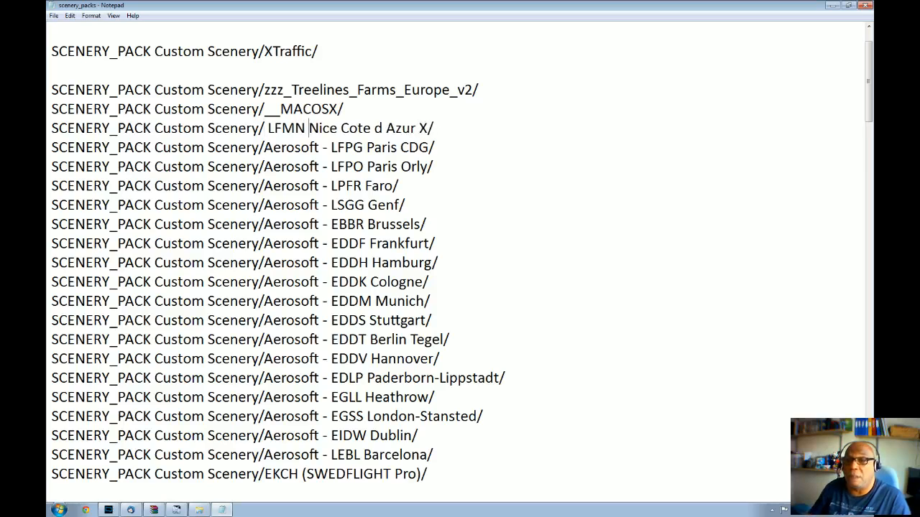
{"action": "type", "text": "-"}
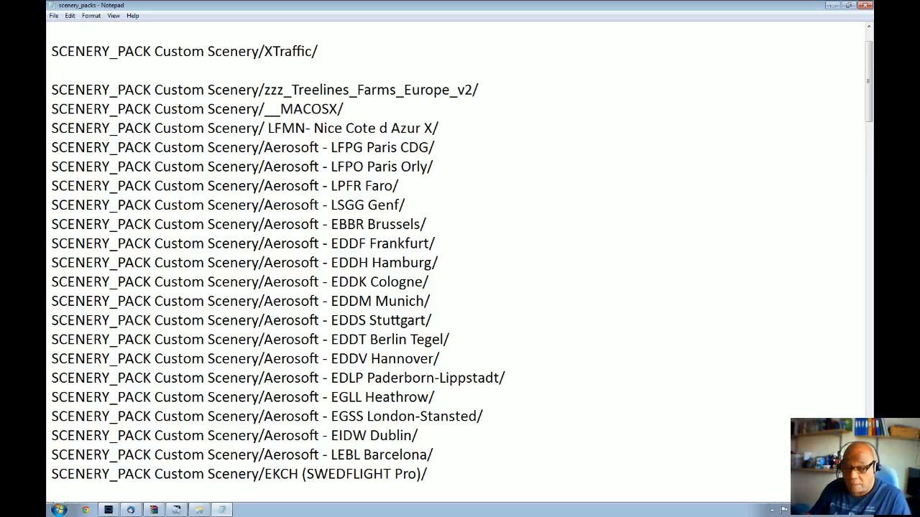
{"action": "type", "text": "Aerosoft"}
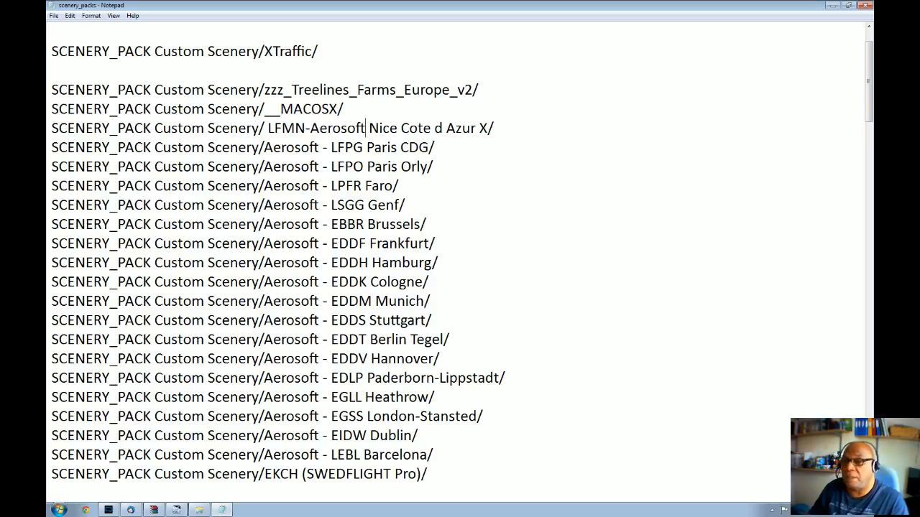
Step: Select the whole zzz_Treelines_Farms_Europe_v2 line and review the list down to its end
{"action": "left_click", "coordinate": [478, 89]}
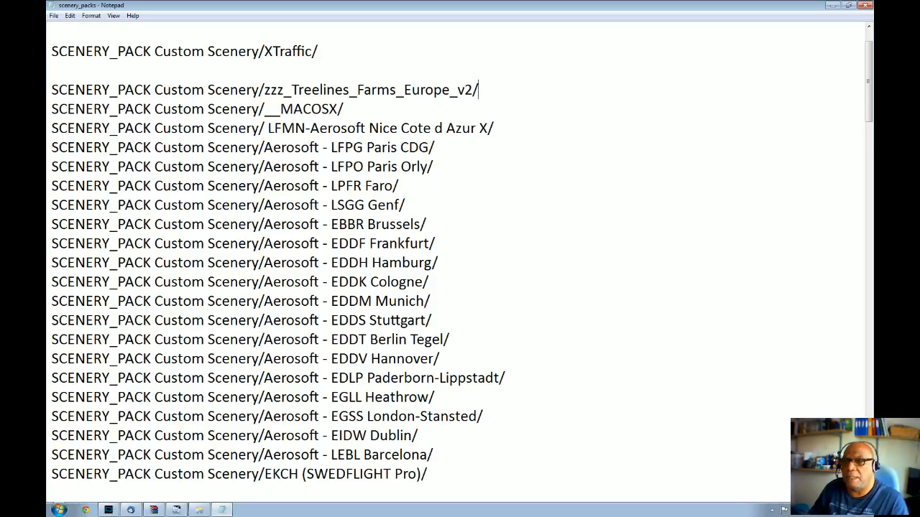
{"action": "left_click_drag", "start_coordinate": [112, 89], "coordinate": [477, 89]}
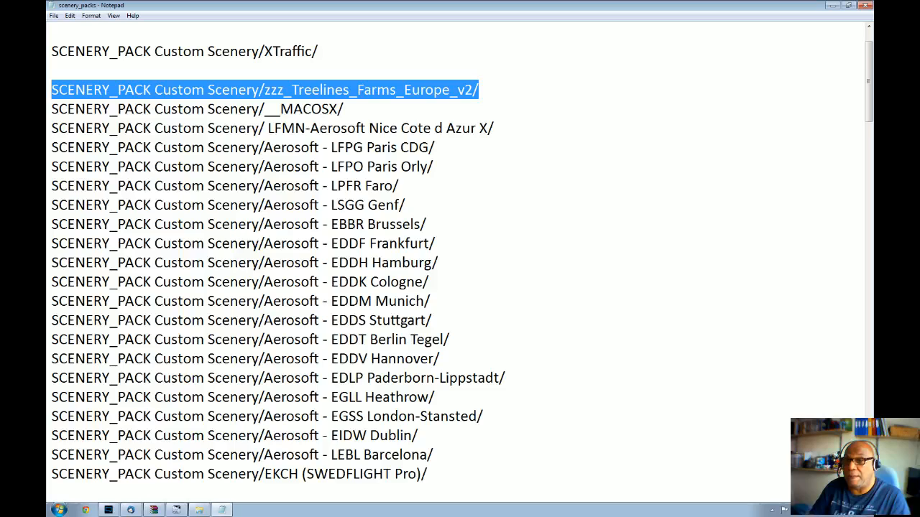
{"action": "scroll", "scroll_direction": "down", "scroll_amount": 3}
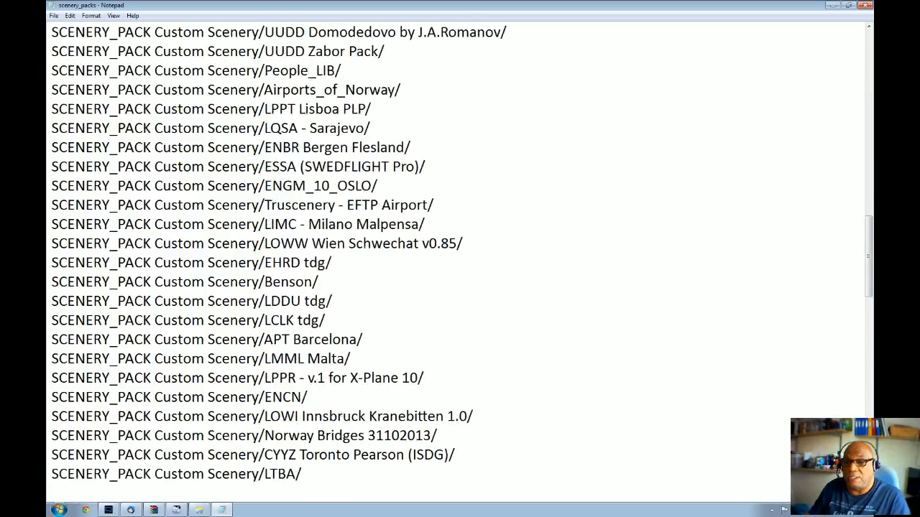
{"action": "scroll", "scroll_direction": "down", "scroll_amount": 3}
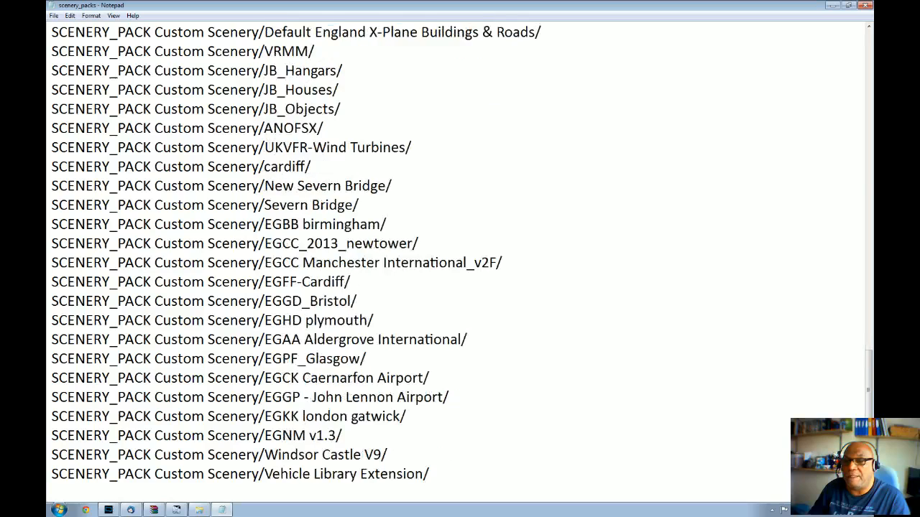
{"action": "scroll", "scroll_direction": "down", "scroll_amount": 3}
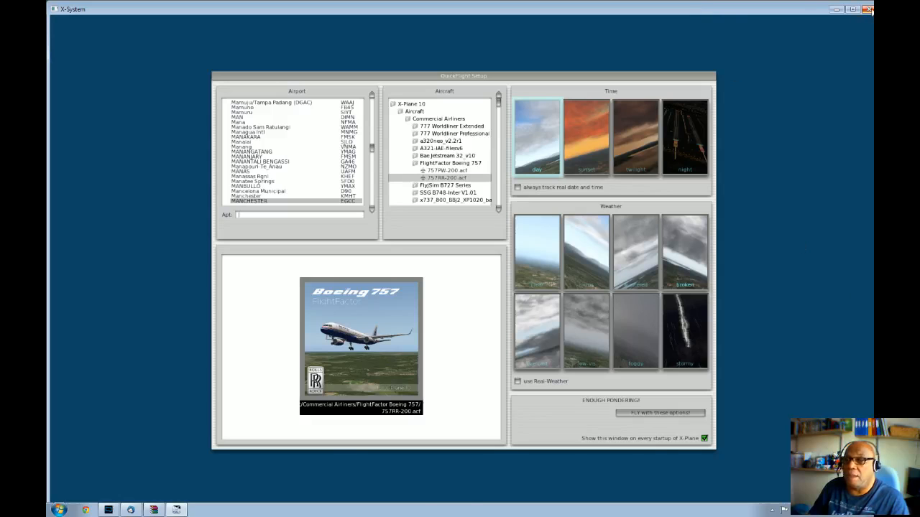
Step: Start the flight with the Boeing 757 and bring up the Windows Start menu over the cockpit
{"action": "left_click", "coordinate": [659, 412]}
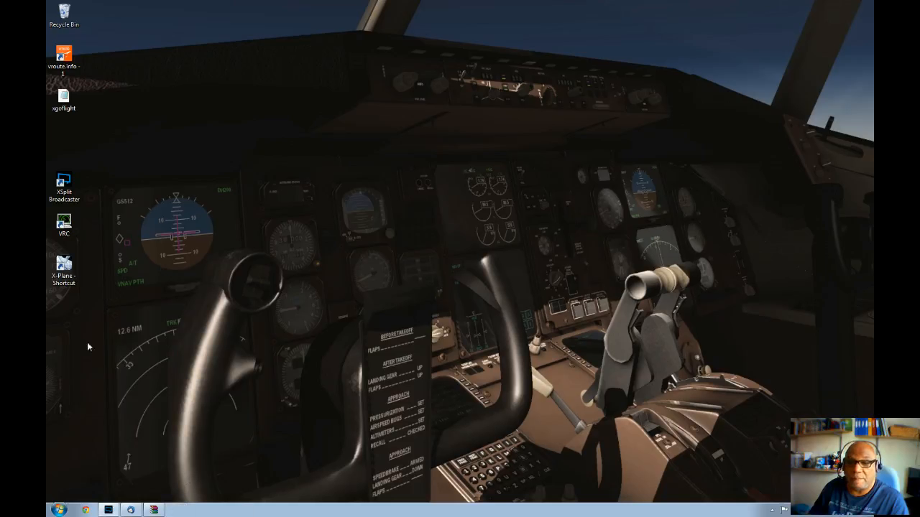
{"action": "mouse_move", "coordinate": [263, 398]}
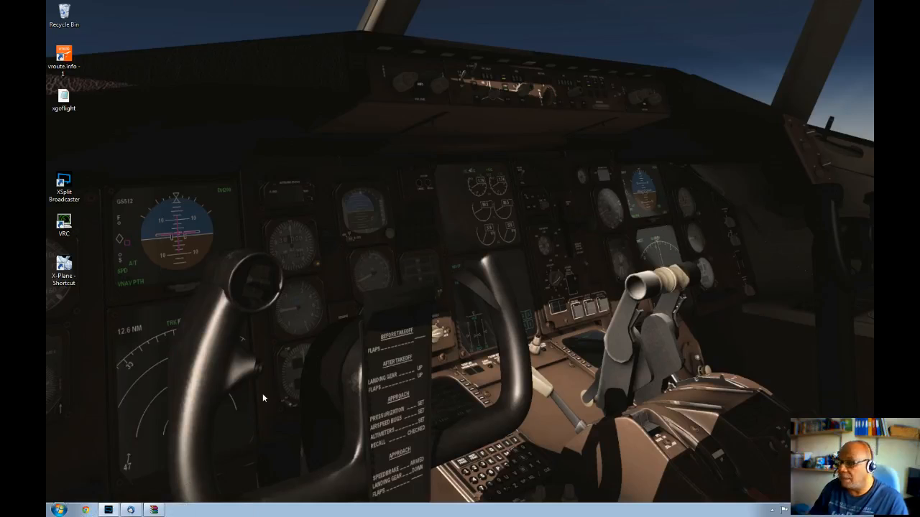
{"action": "mouse_move", "coordinate": [313, 217]}
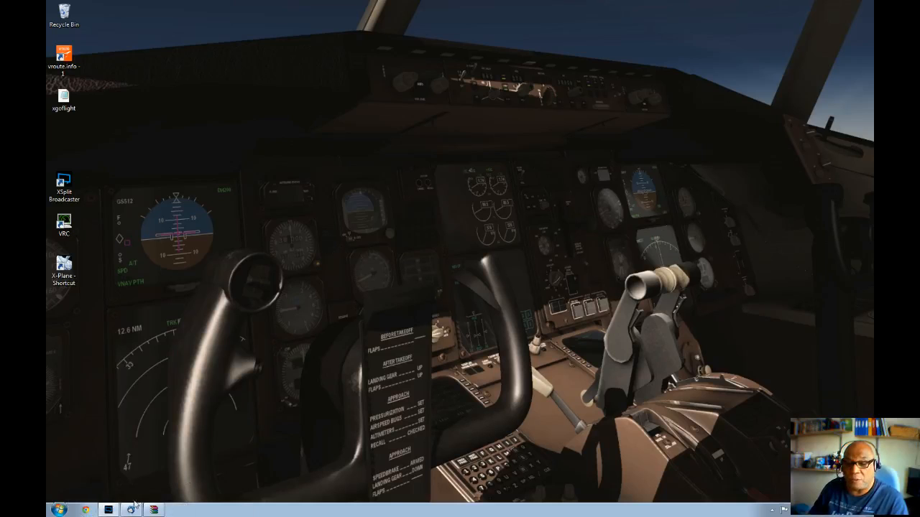
{"action": "left_click", "coordinate": [61, 508]}
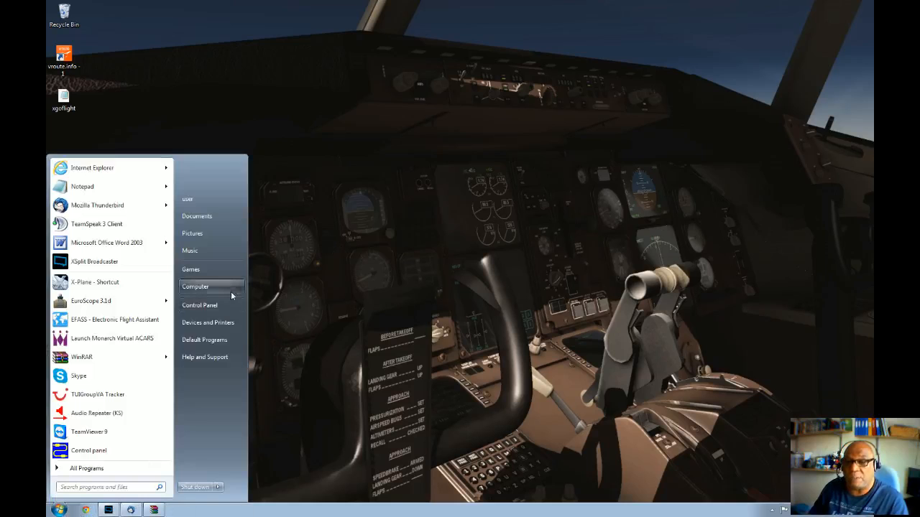
Step: Browse Computer > XPlane10 (F:) > X-Plane 10 > Aircraft and look inside Commercial Airliners
{"action": "left_click", "coordinate": [195, 286]}
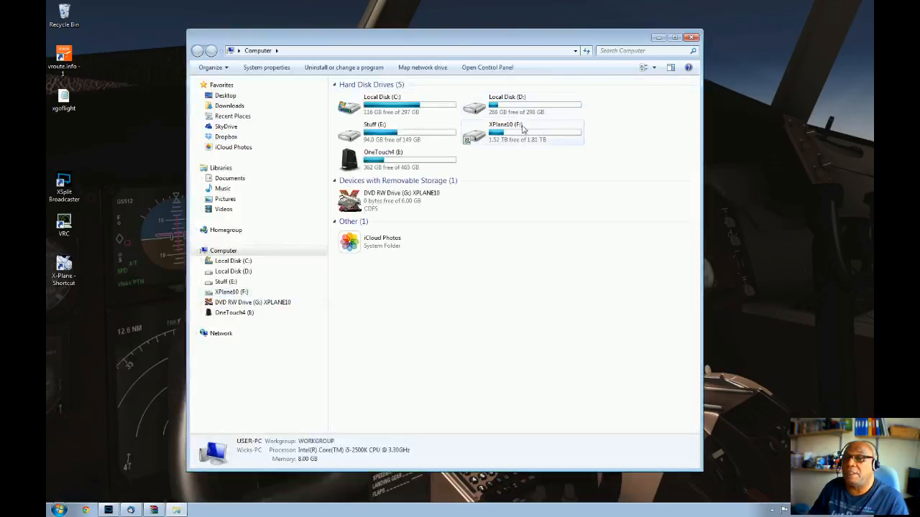
{"action": "double_click", "coordinate": [517, 132]}
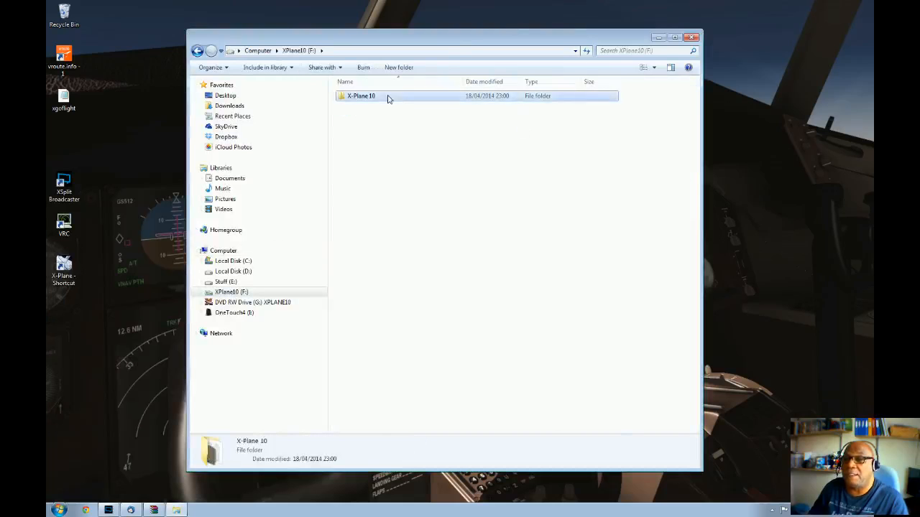
{"action": "double_click", "coordinate": [361, 95]}
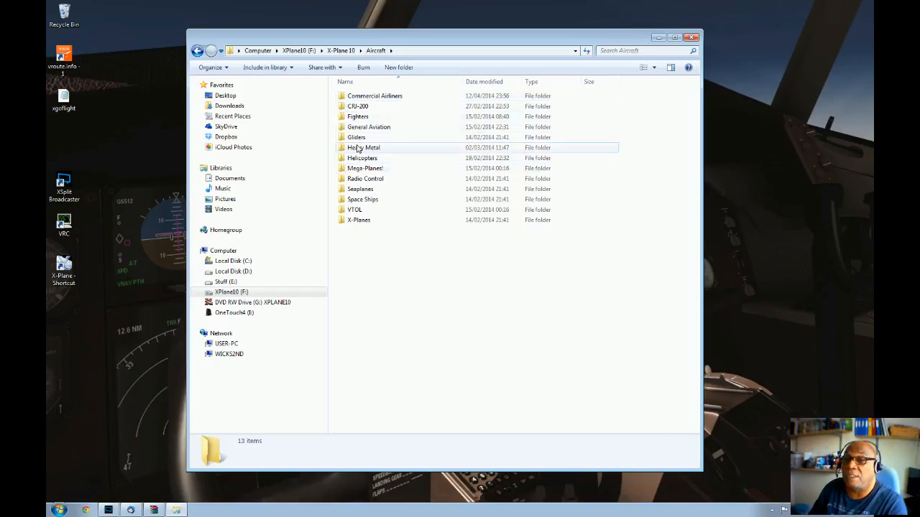
{"action": "mouse_move", "coordinate": [396, 158]}
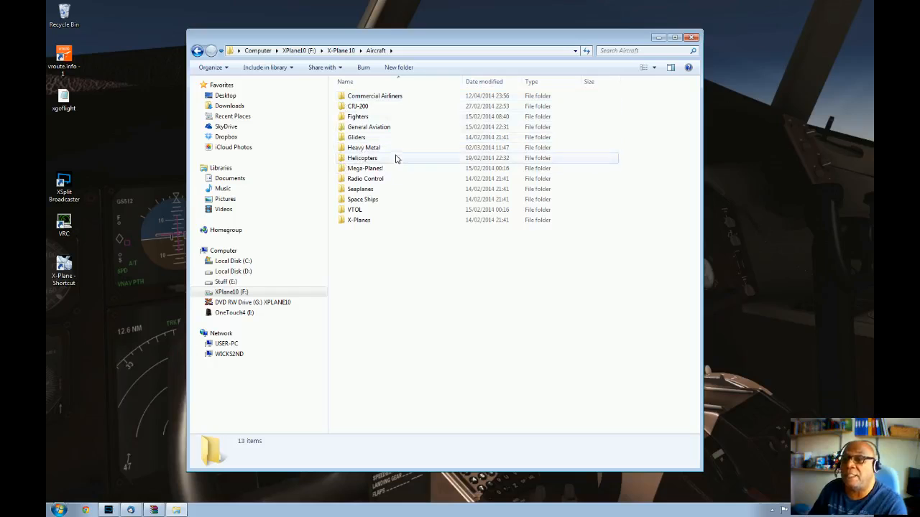
{"action": "mouse_move", "coordinate": [399, 126]}
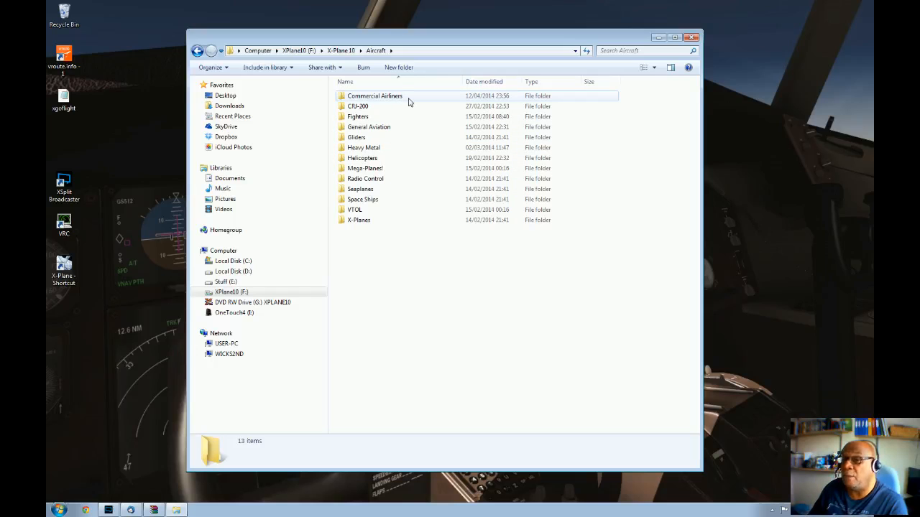
{"action": "mouse_move", "coordinate": [431, 103]}
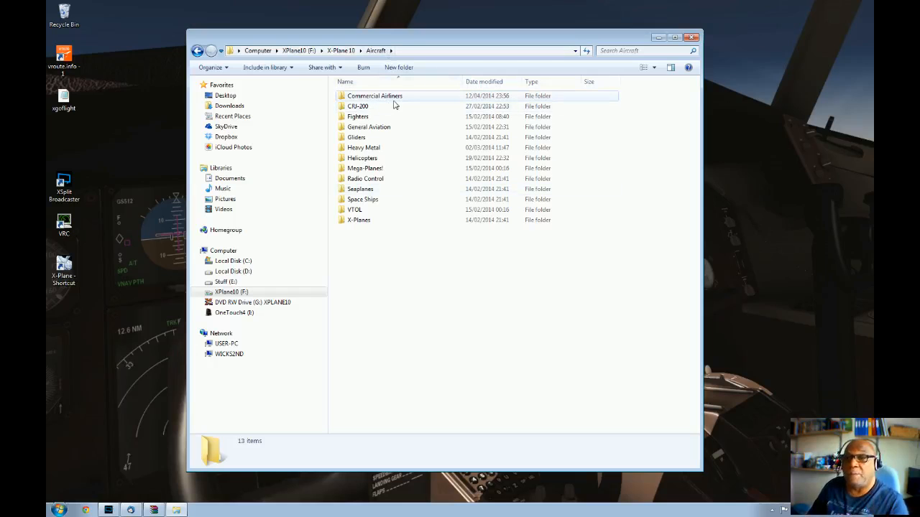
{"action": "double_click", "coordinate": [374, 95]}
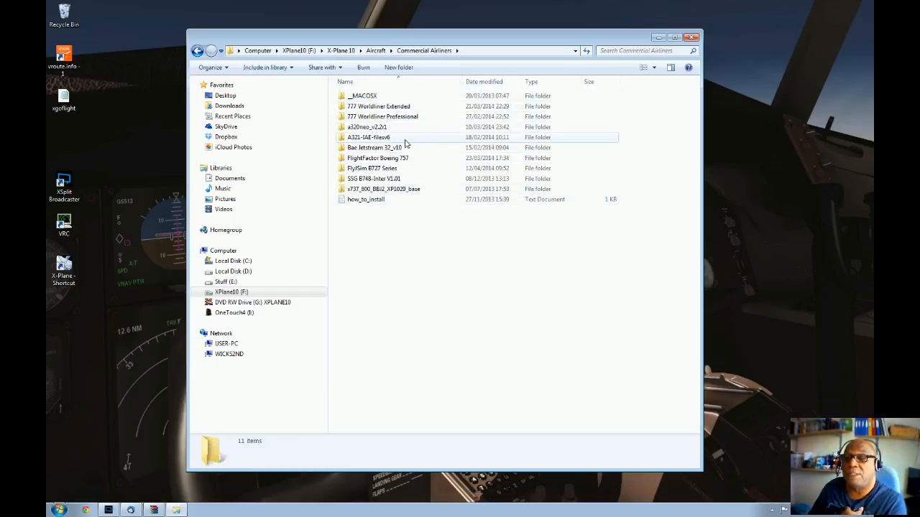
{"action": "mouse_move", "coordinate": [434, 147]}
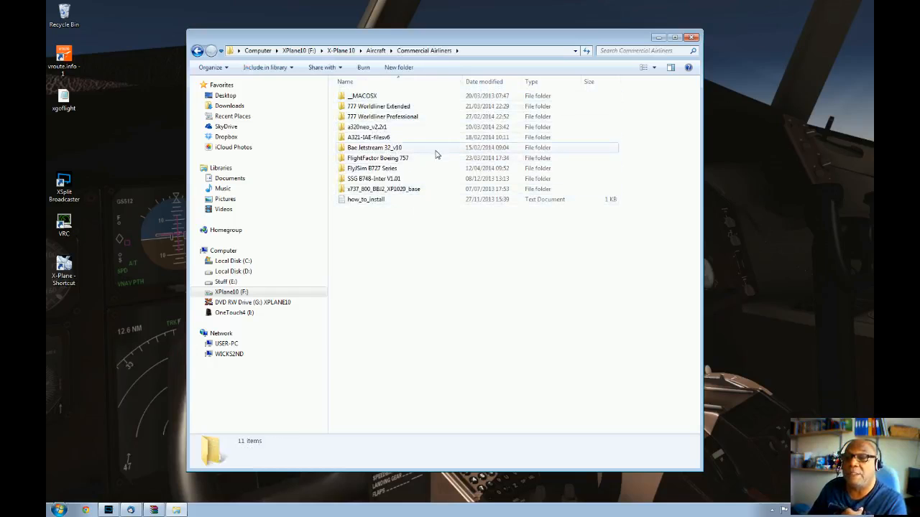
{"action": "mouse_move", "coordinate": [419, 166]}
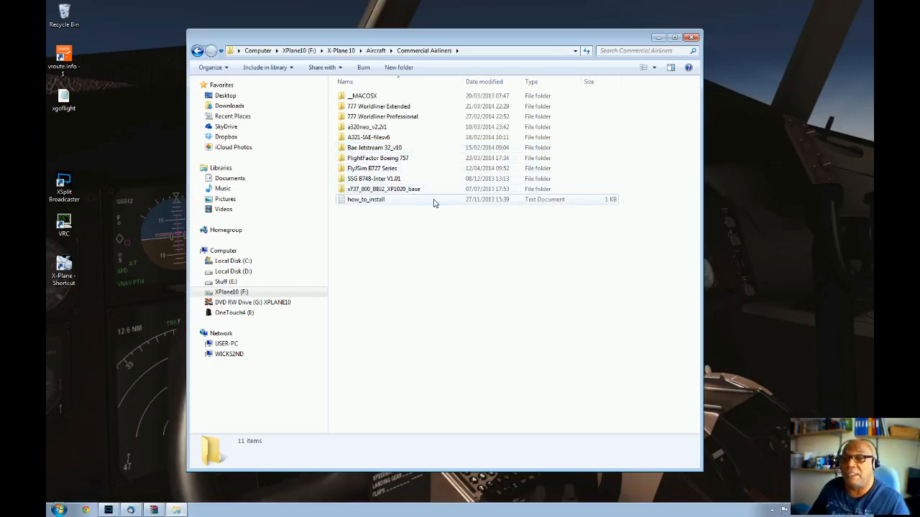
{"action": "mouse_move", "coordinate": [423, 289]}
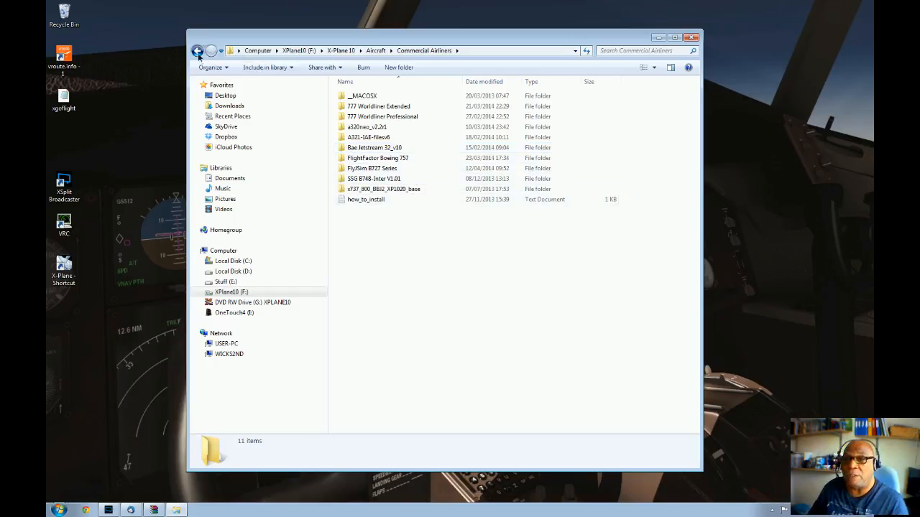
Step: Look inside the Fighters folder, go back up to X-Plane 10, and close Explorer
{"action": "left_click", "coordinate": [199, 50]}
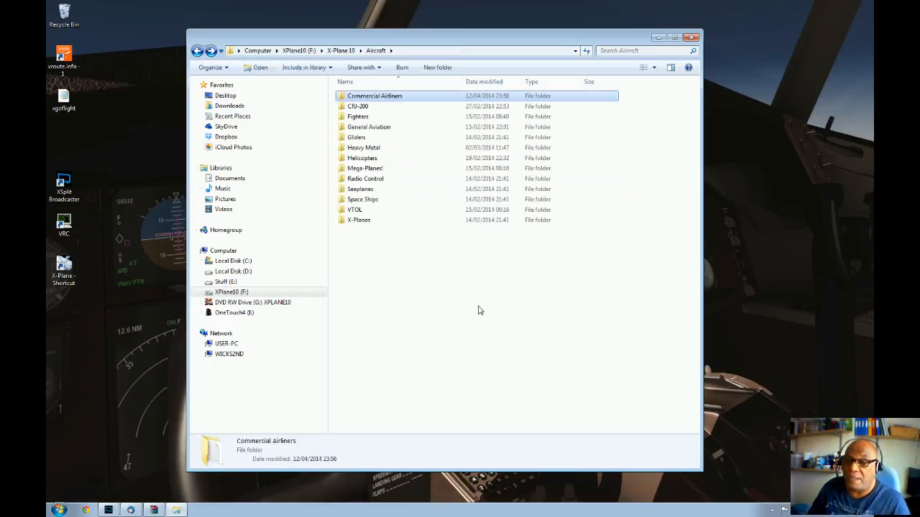
{"action": "mouse_move", "coordinate": [403, 118]}
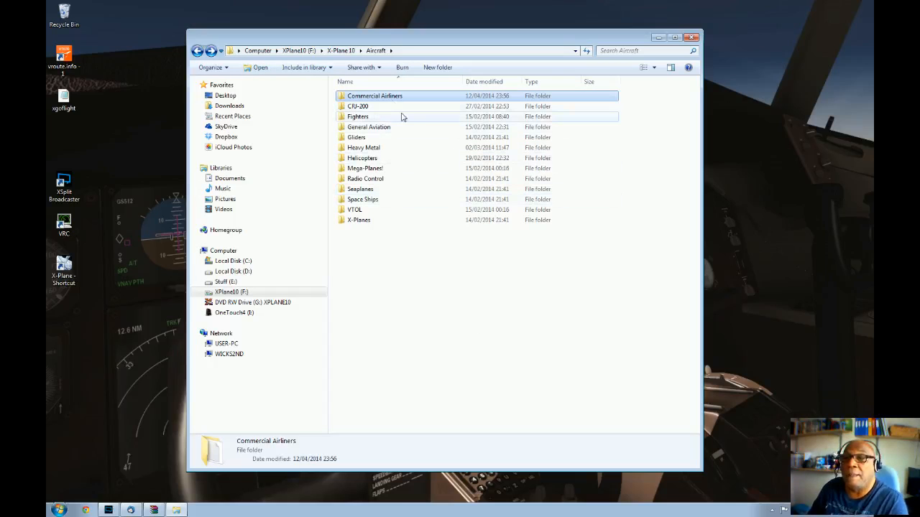
{"action": "double_click", "coordinate": [358, 117]}
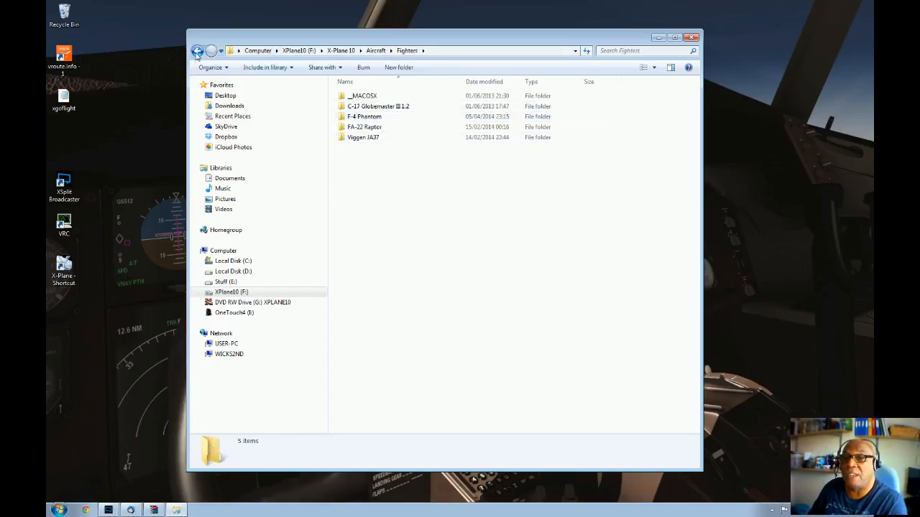
{"action": "left_click", "coordinate": [199, 50]}
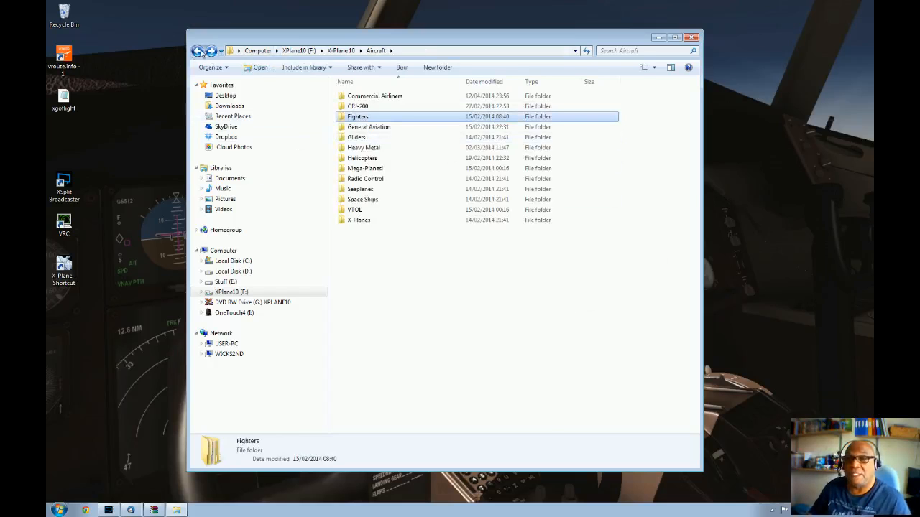
{"action": "left_click", "coordinate": [198, 51]}
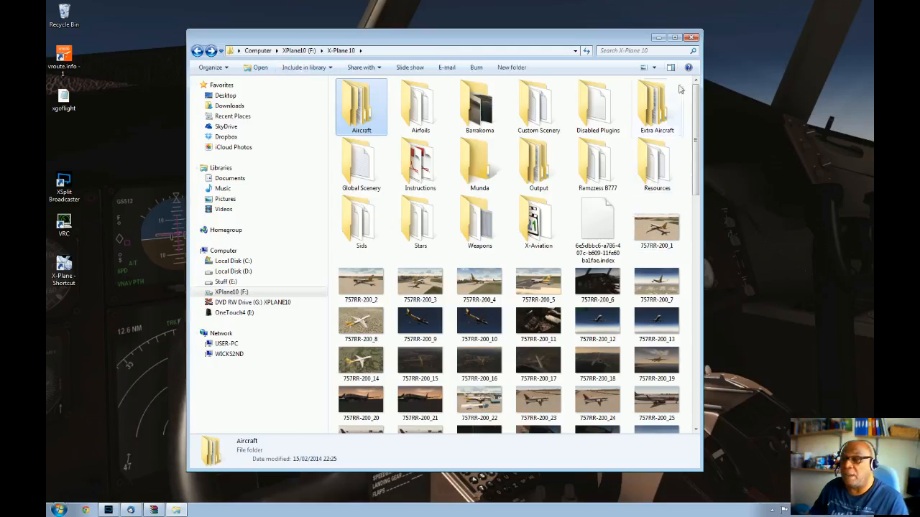
{"action": "left_click", "coordinate": [693, 37]}
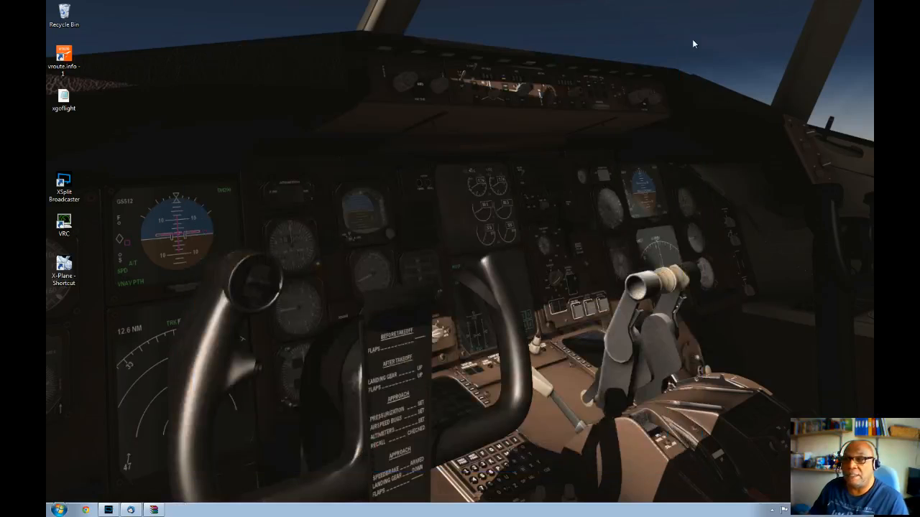
{"action": "right_click", "coordinate": [581, 410]}
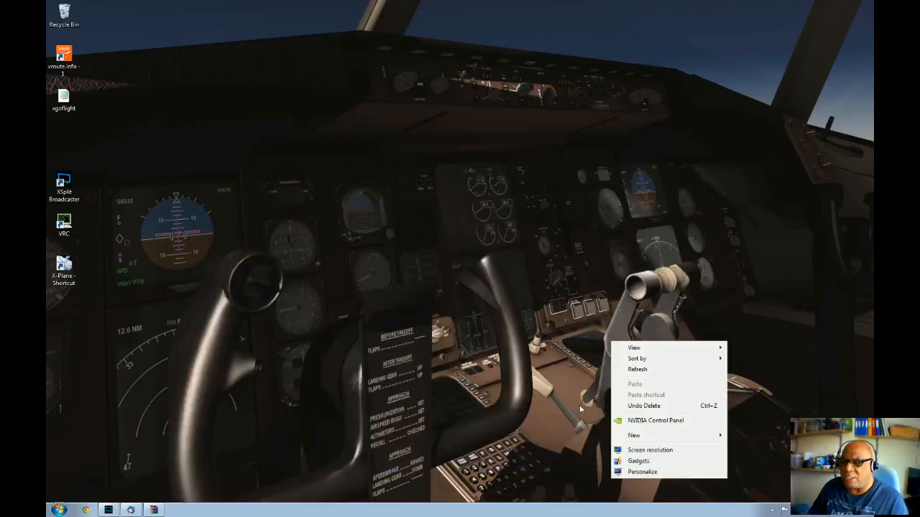
{"action": "left_click", "coordinate": [586, 395]}
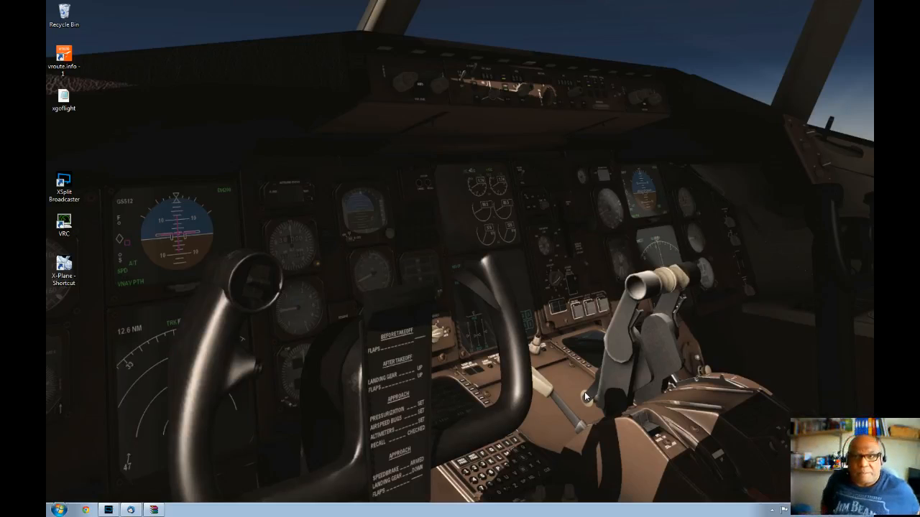
{"action": "mouse_move", "coordinate": [399, 372]}
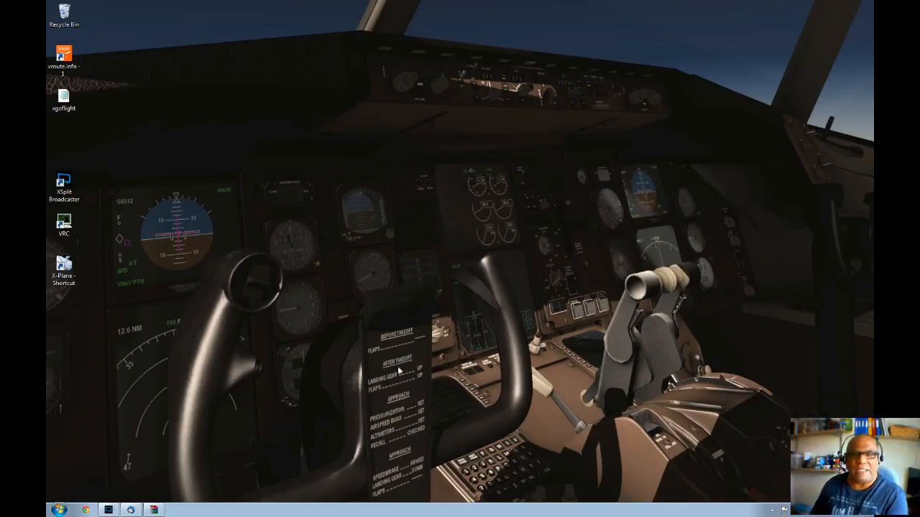
{"action": "mouse_move", "coordinate": [399, 371]}
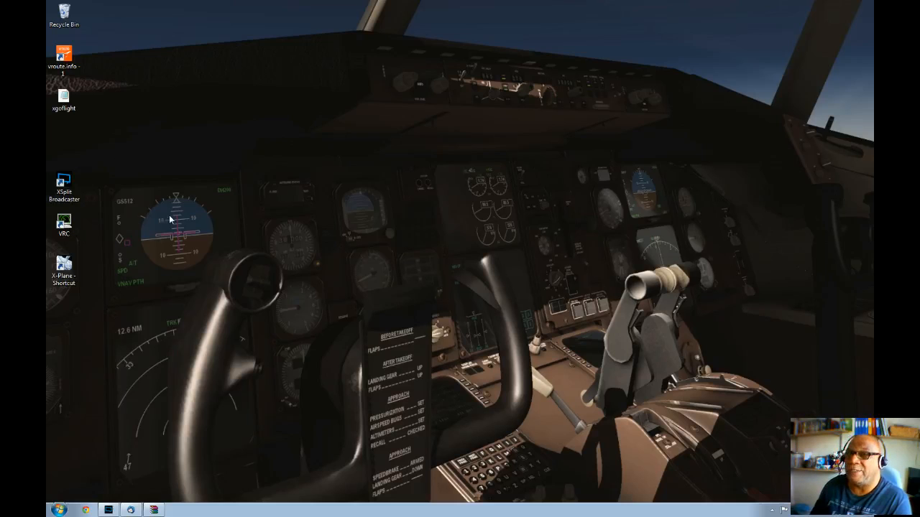
{"action": "mouse_move", "coordinate": [178, 177]}
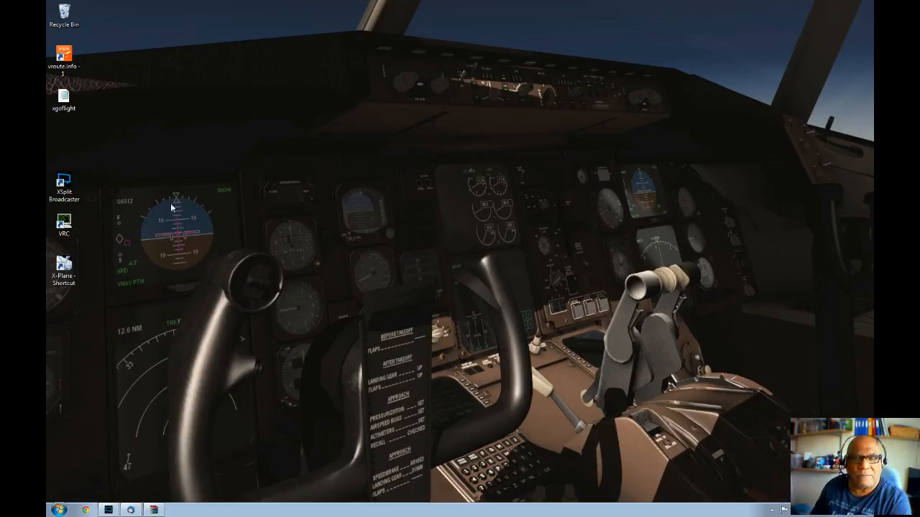
{"action": "mouse_move", "coordinate": [334, 112]}
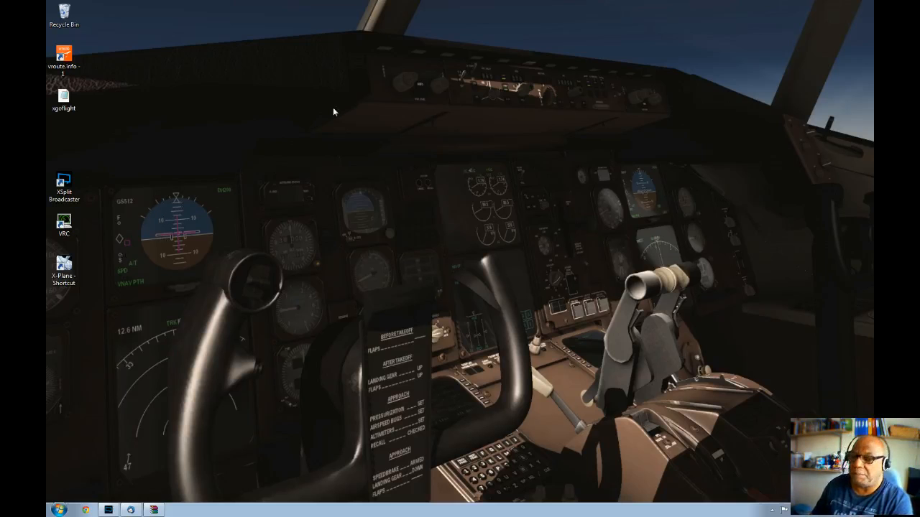